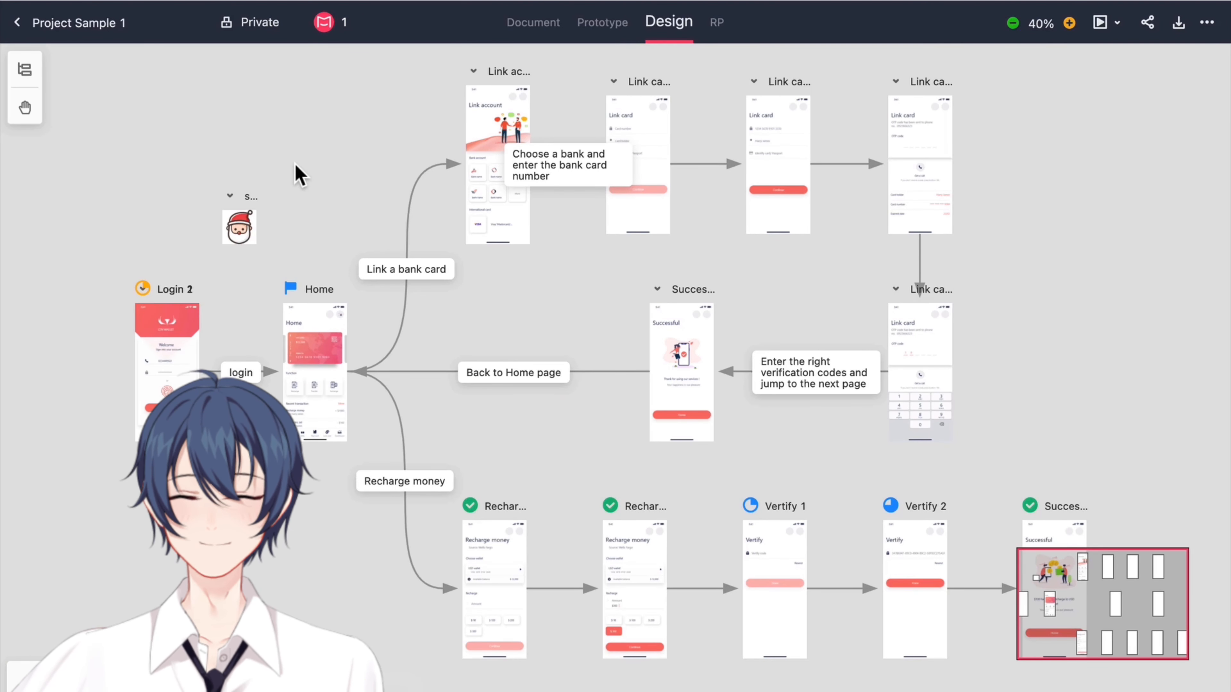
# Open the Home artboard of Project Sample 1 on its own from the Design overview.
pyautogui.click(320, 365)
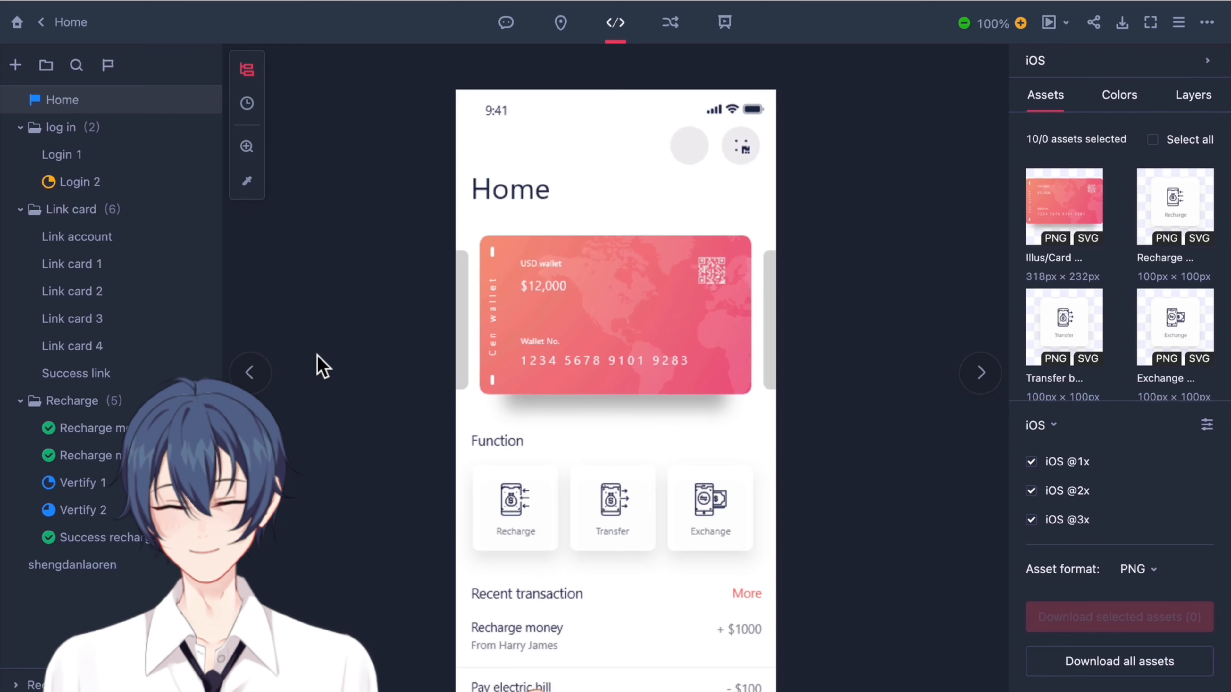
pyautogui.moveTo(669, 22)
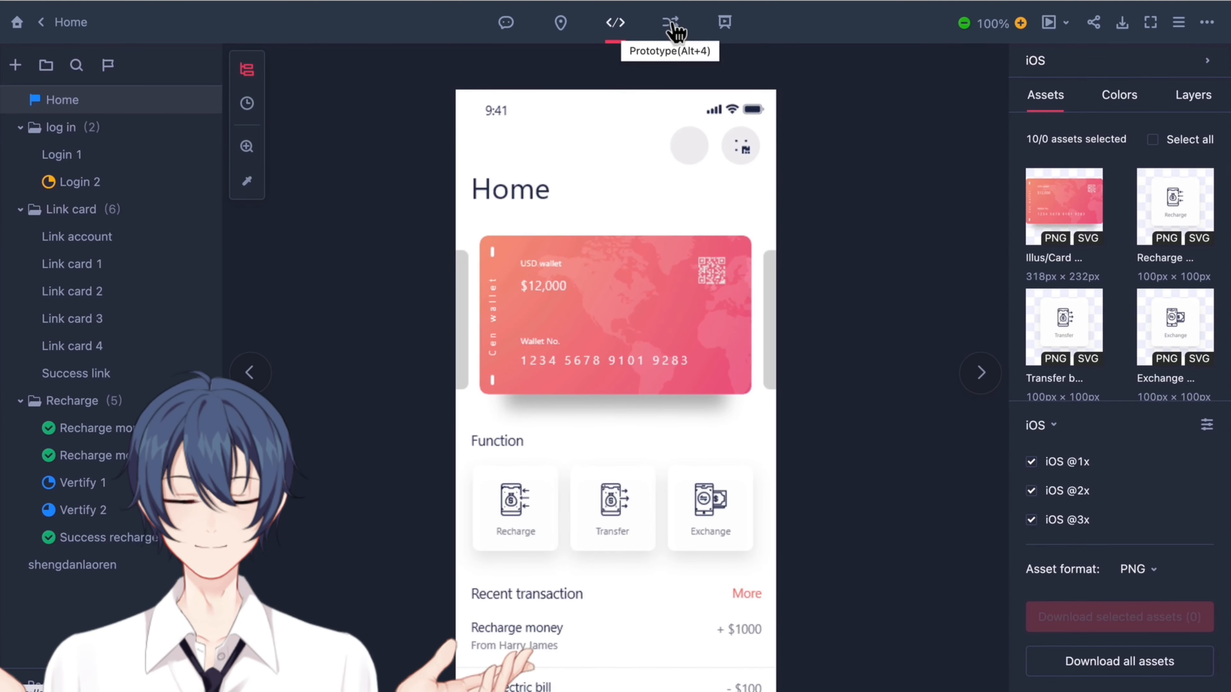
# Switch the Home screen into prototype mode, ready for drawing links from its hotspots.
pyautogui.click(669, 22)
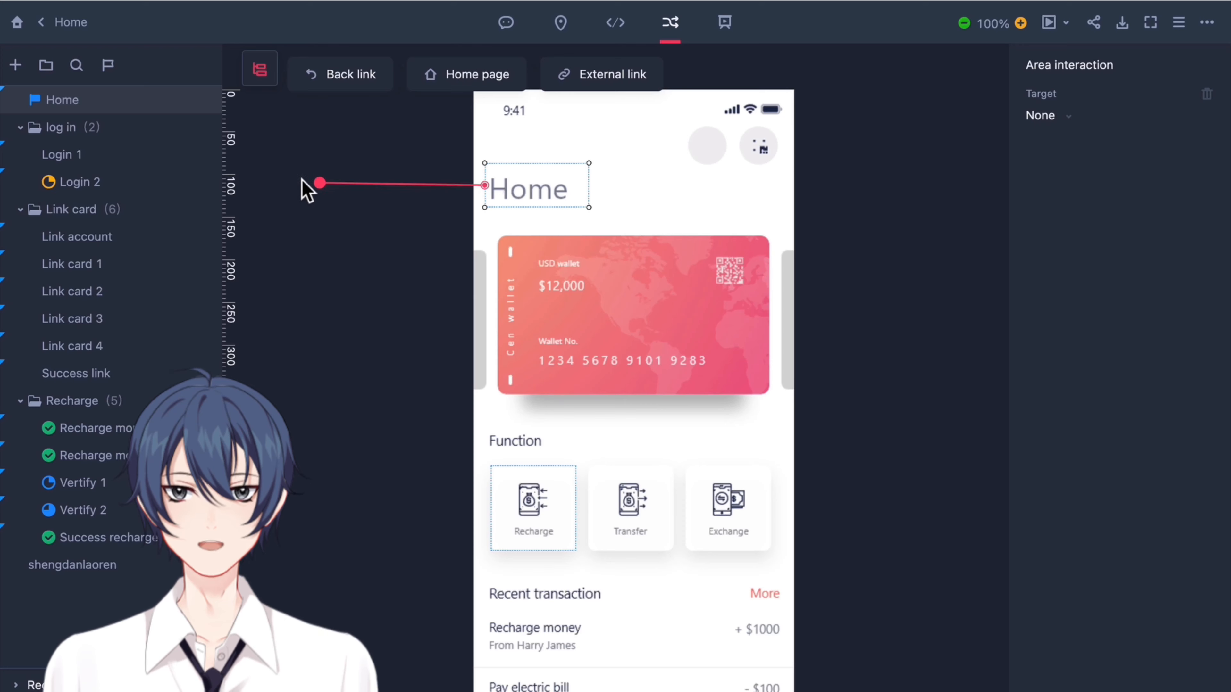
pyautogui.click(77, 181)
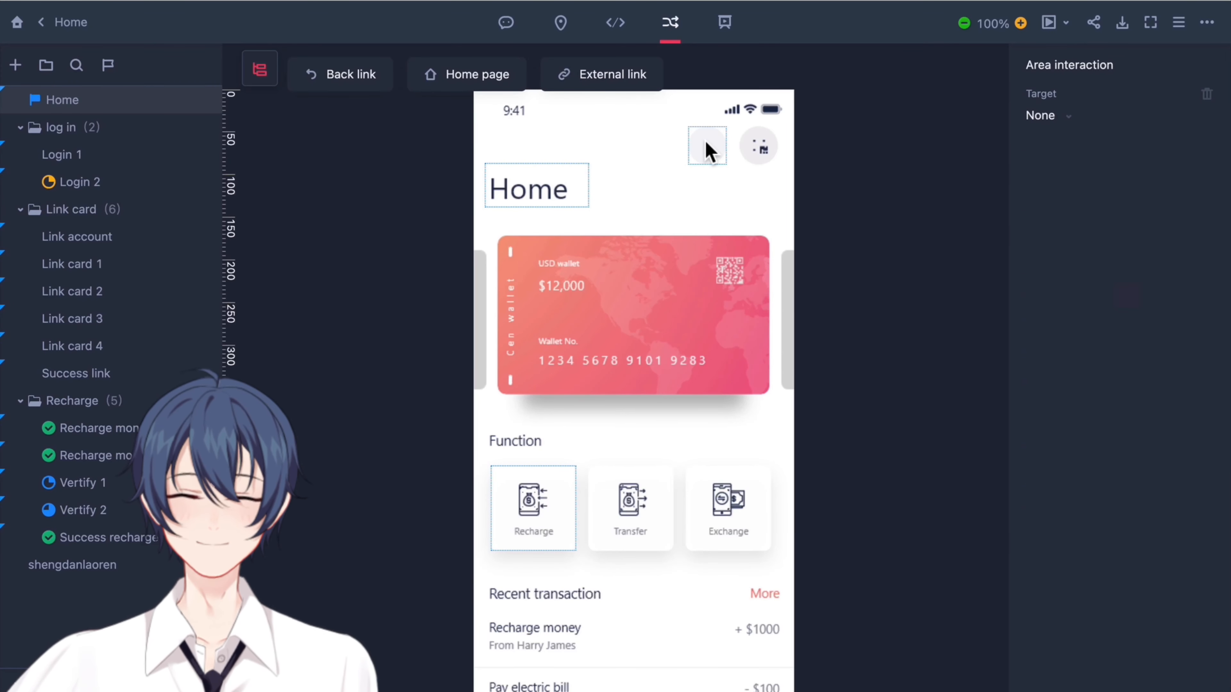
# Link the Home title to Login 2 on tap and set the page's on-load target to Link account.
pyautogui.moveTo(706, 146); pyautogui.dragTo(192, 237)
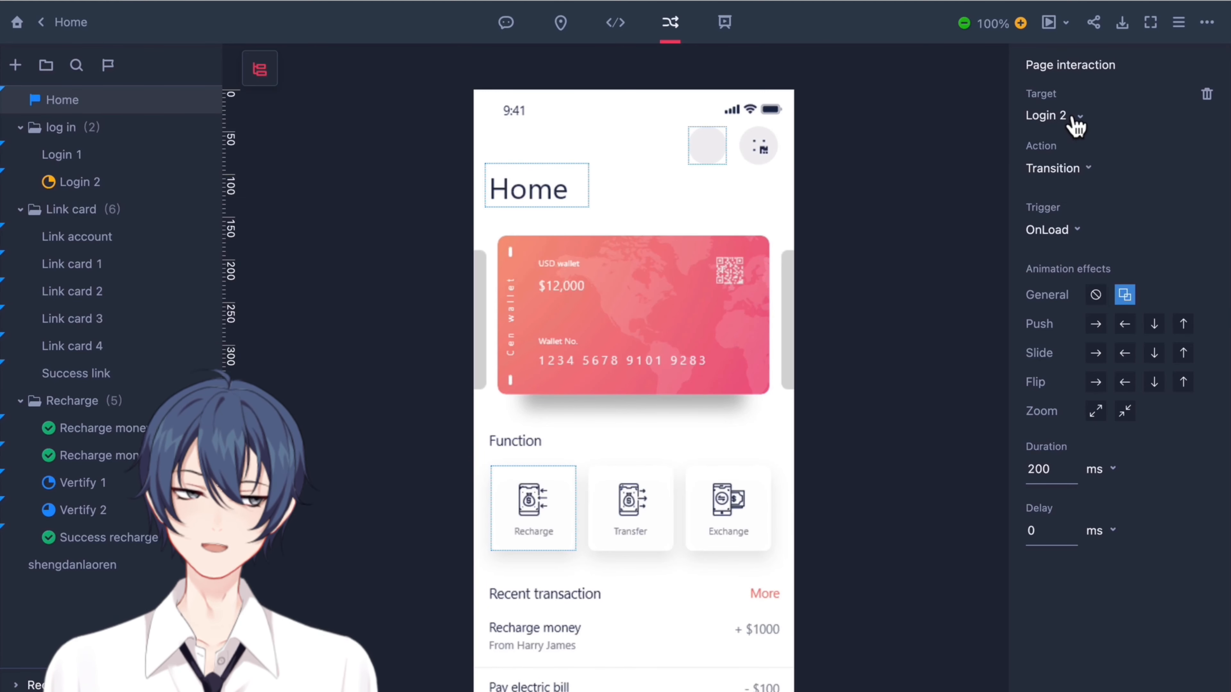
pyautogui.click(1053, 115)
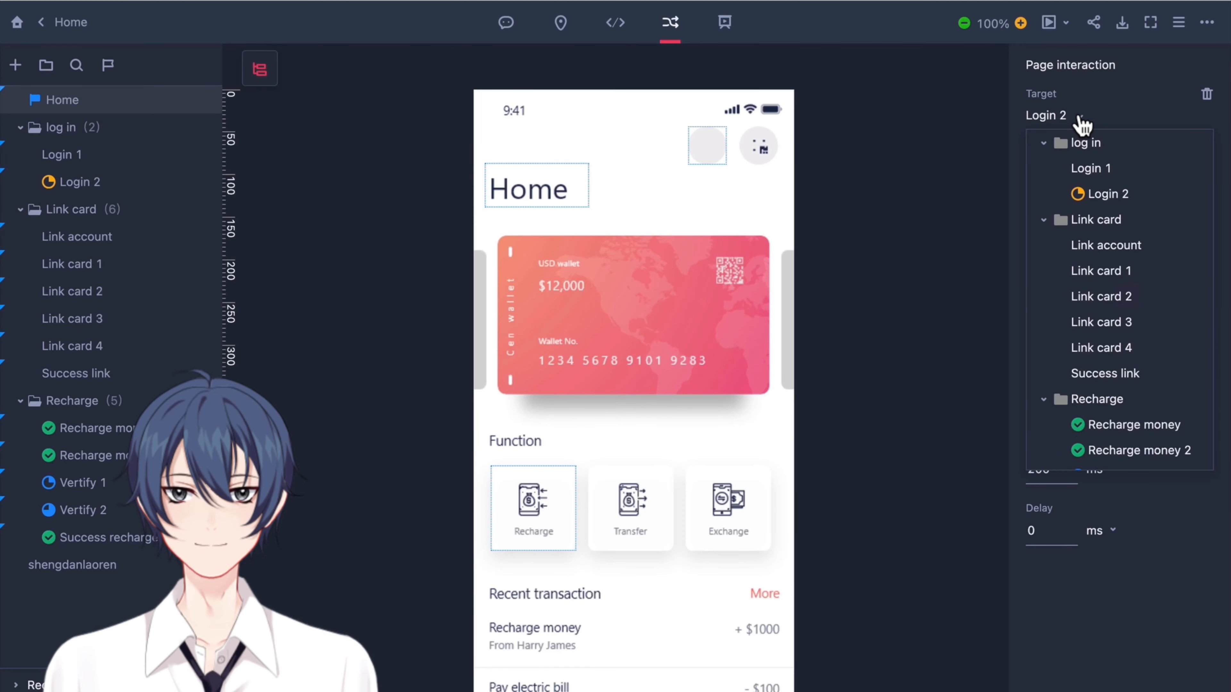
pyautogui.click(1106, 245)
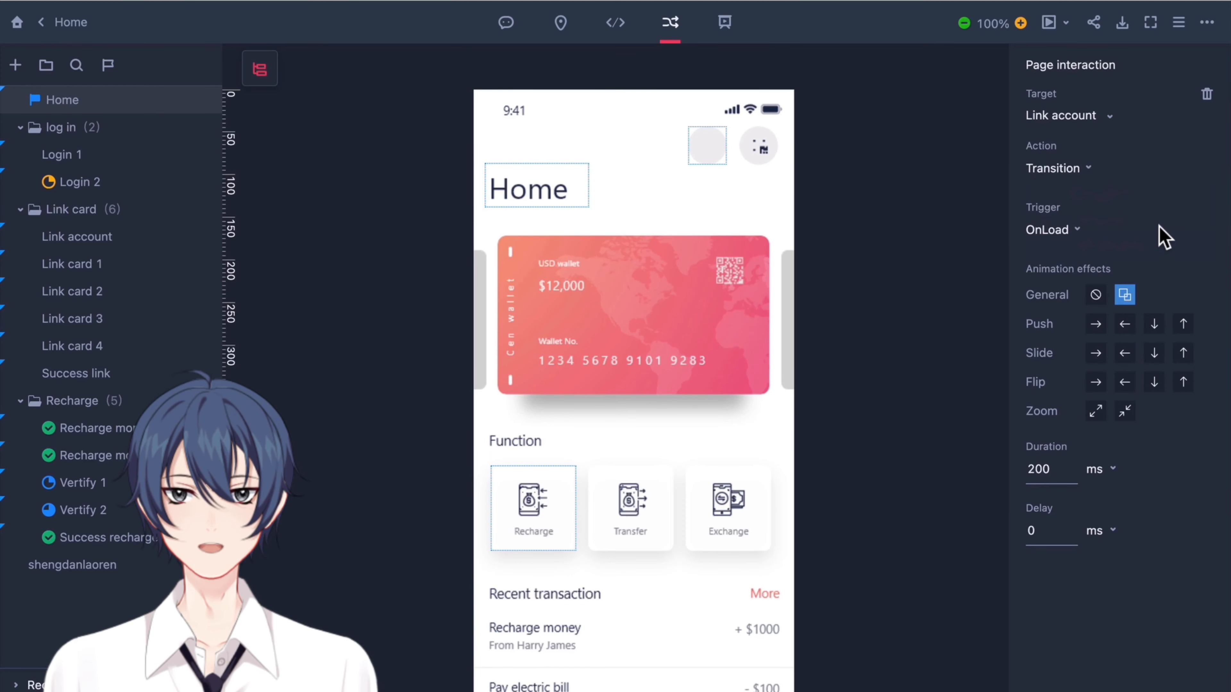
pyautogui.click(536, 187)
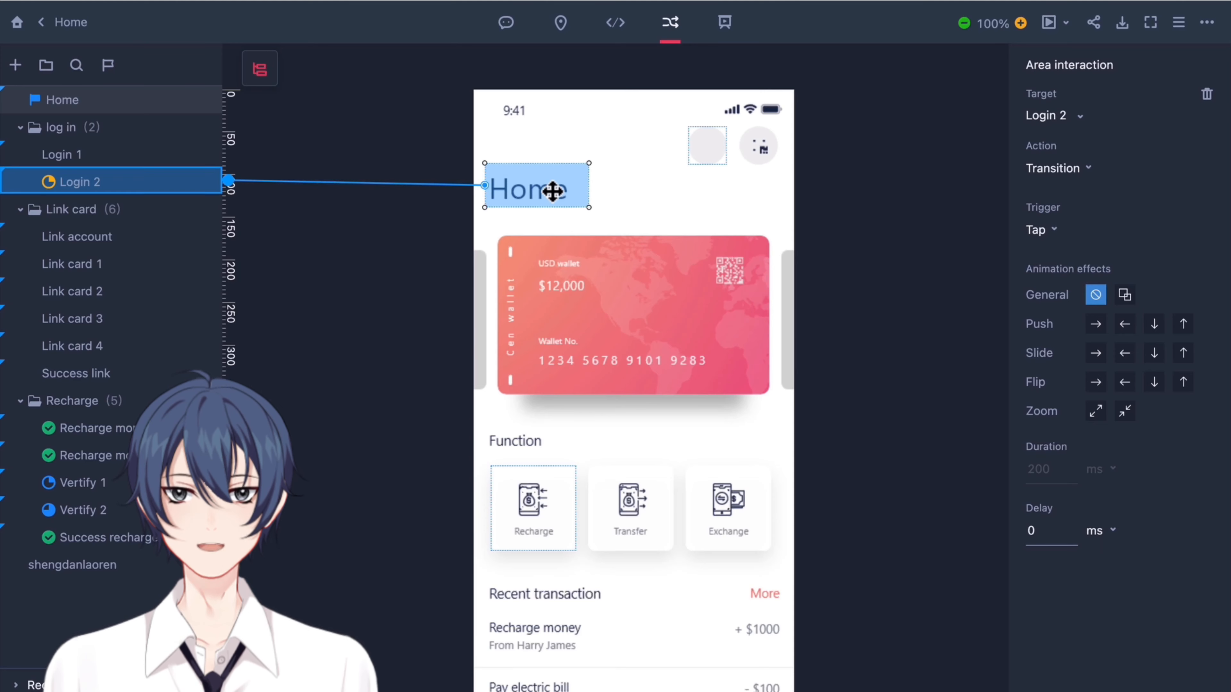
# Mark a hotspot over the wallet card, then reselect the Home title hotspot linked to Login 2.
pyautogui.moveTo(552, 193); pyautogui.dragTo(557, 239)
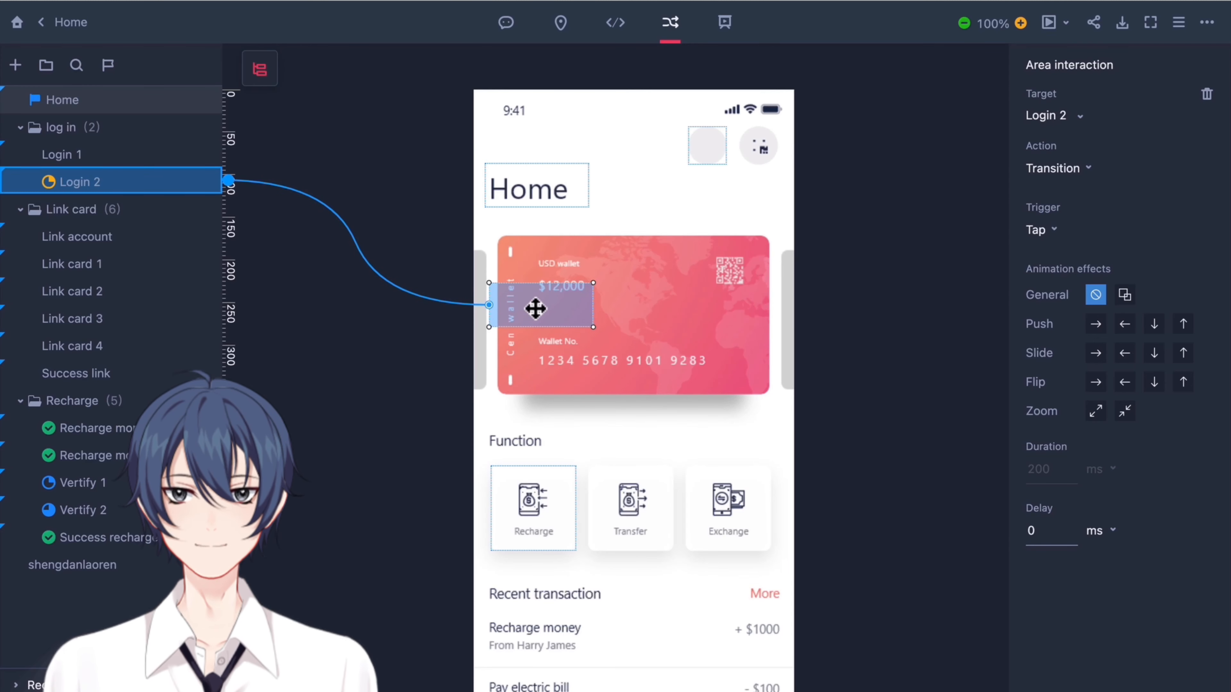
pyautogui.click(536, 186)
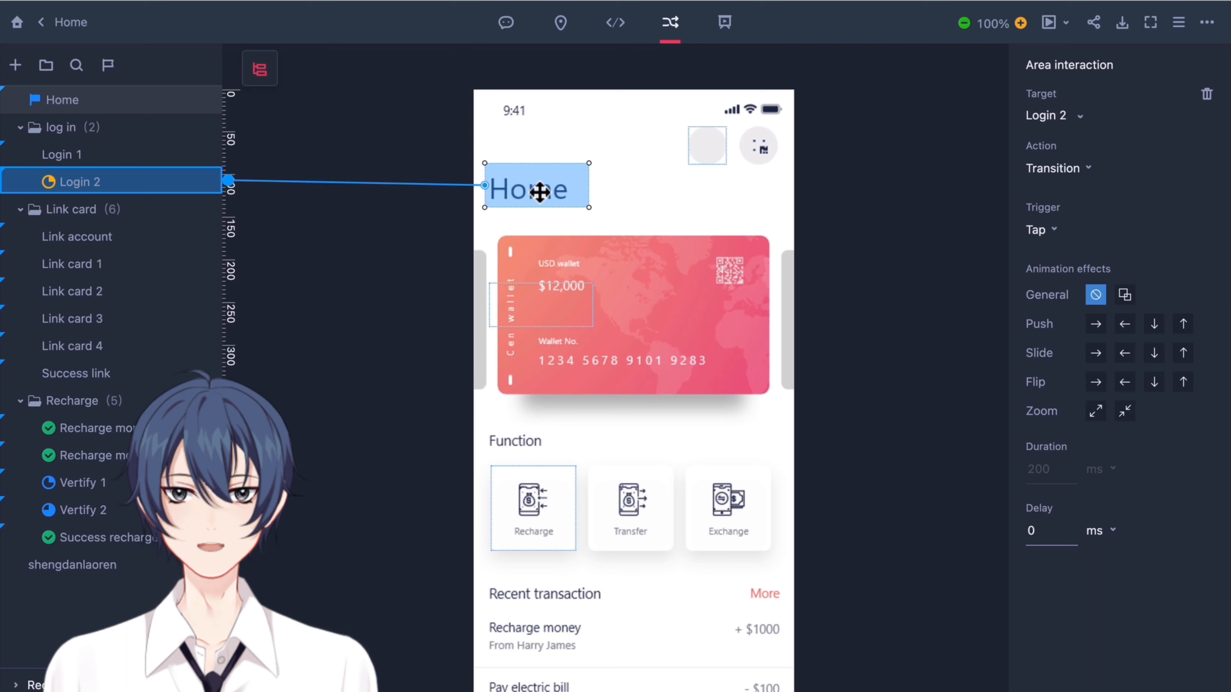
pyautogui.moveTo(997, 189)
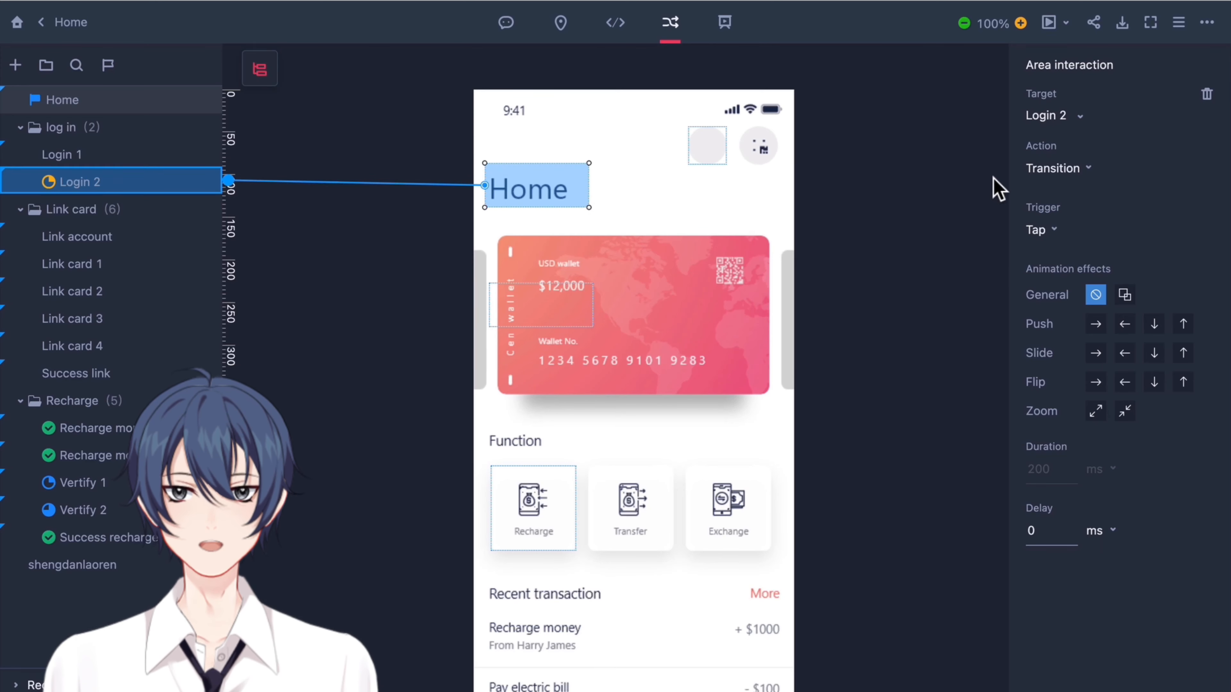
# Keep the title link as a Transition on Tap and give it a 200 ms Slide down effect.
pyautogui.click(1059, 168)
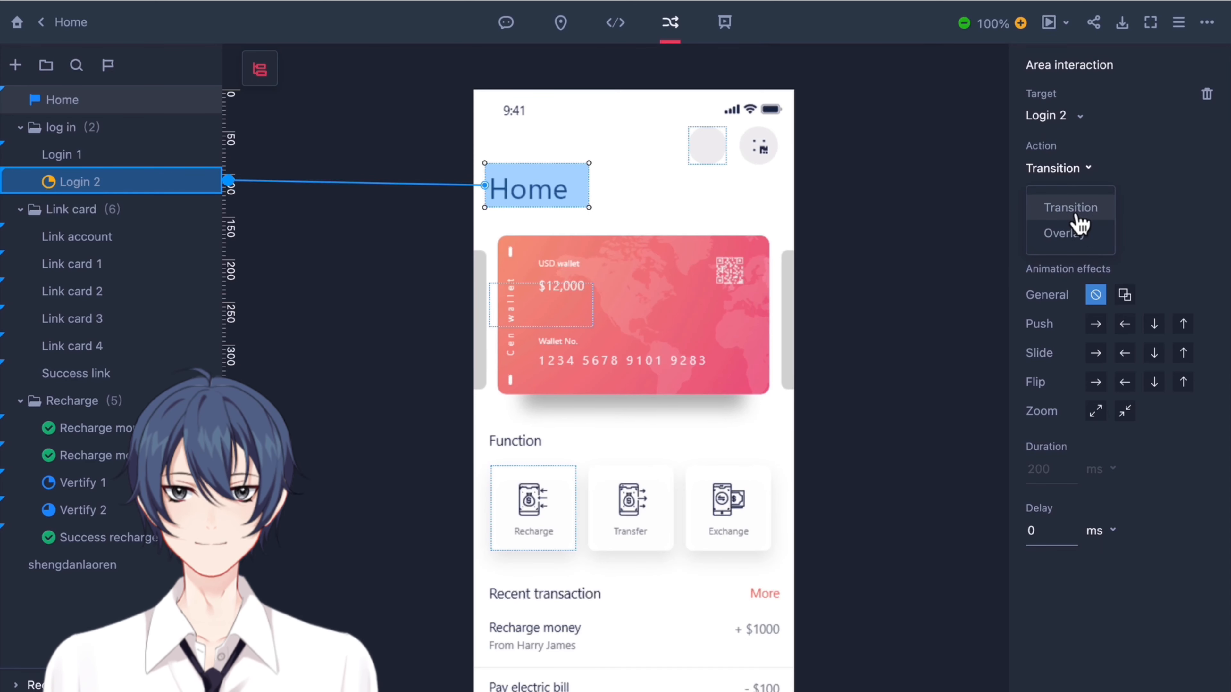
pyautogui.click(1044, 230)
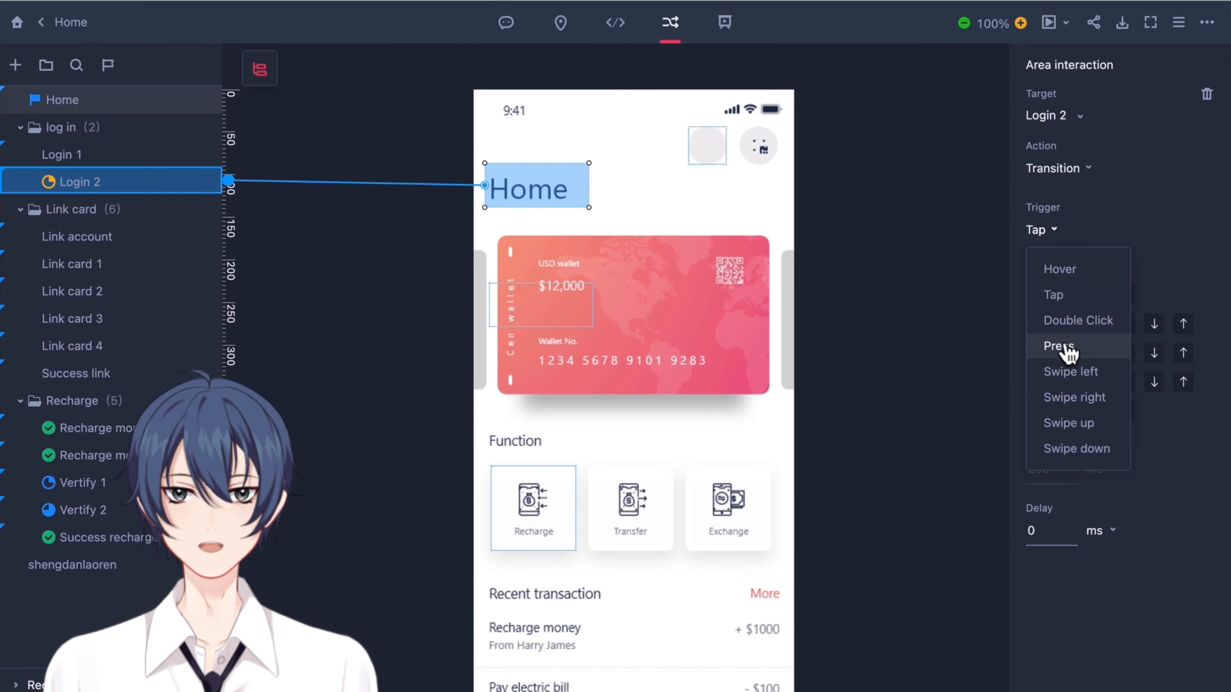
pyautogui.moveTo(1074, 398)
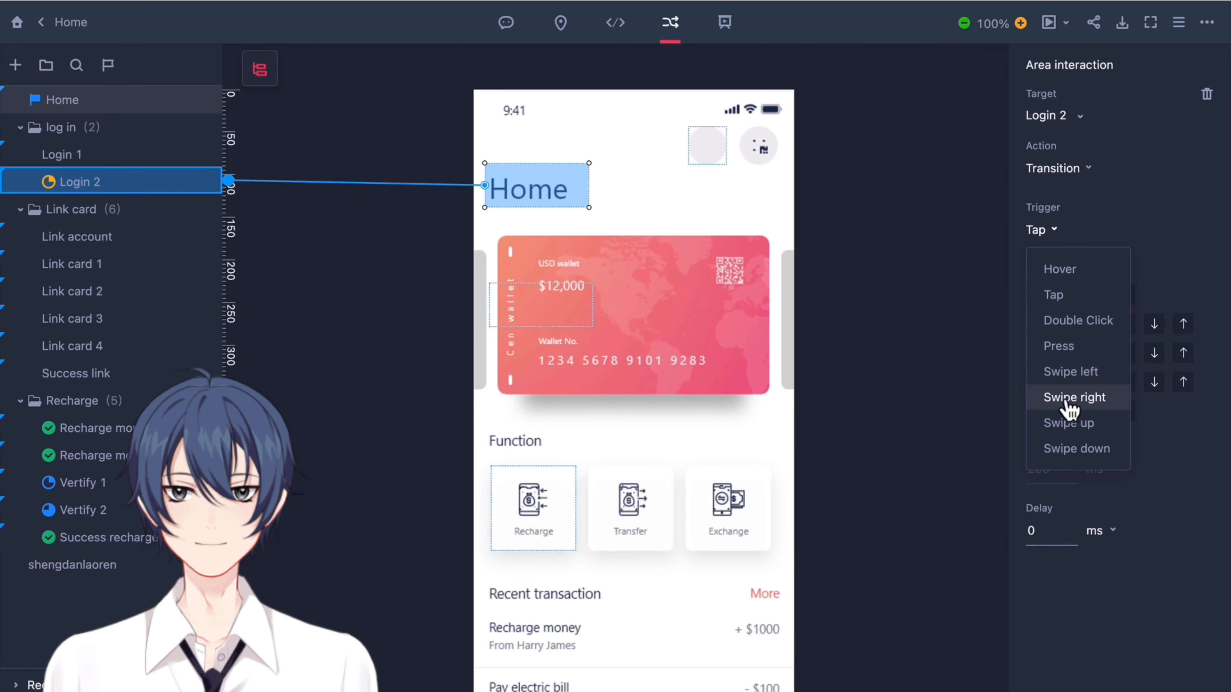
pyautogui.moveTo(1076, 448)
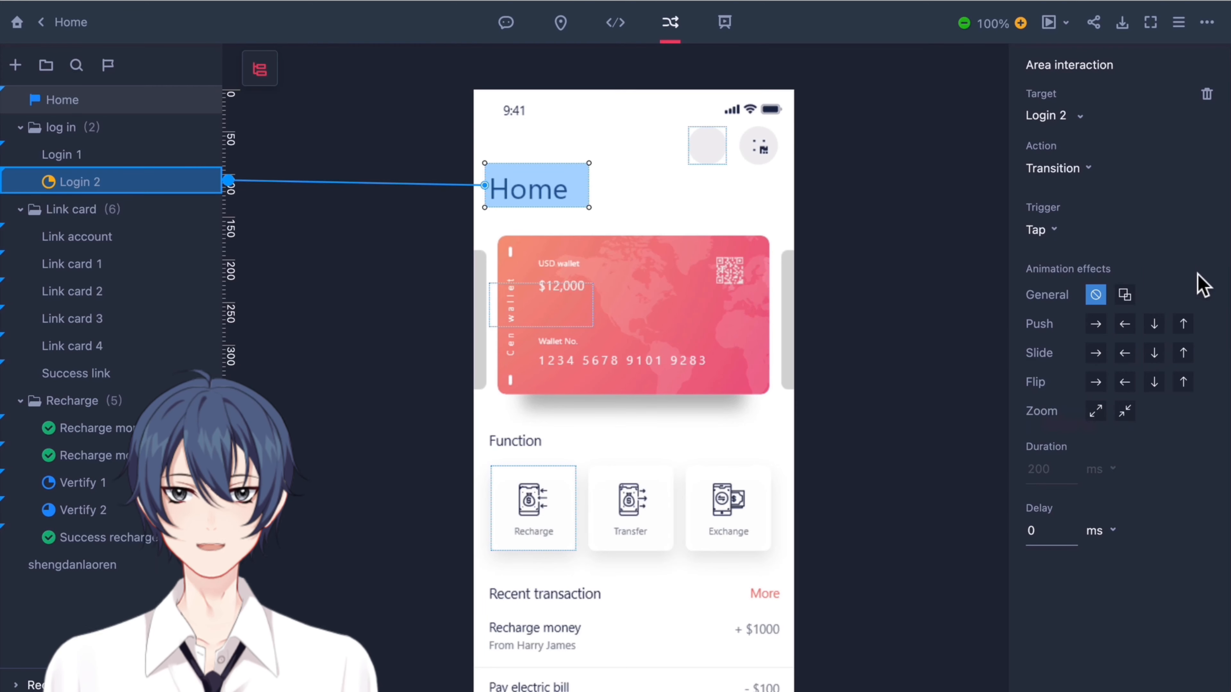
pyautogui.click(1154, 352)
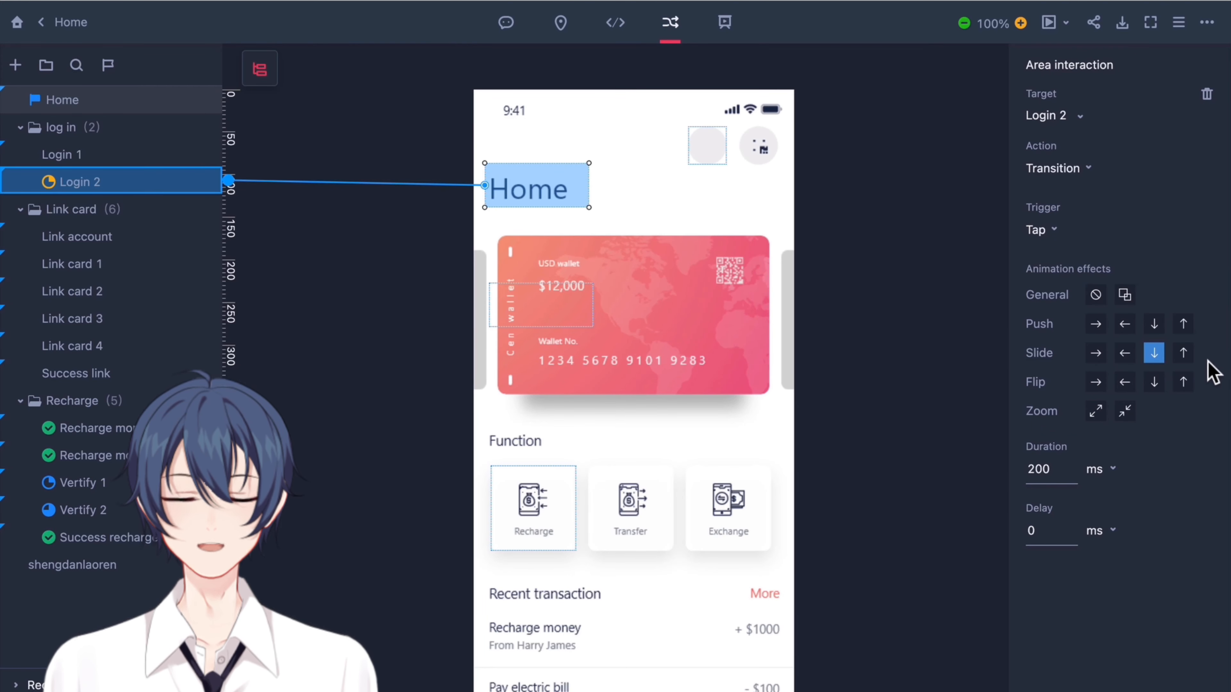
pyautogui.click(1052, 468)
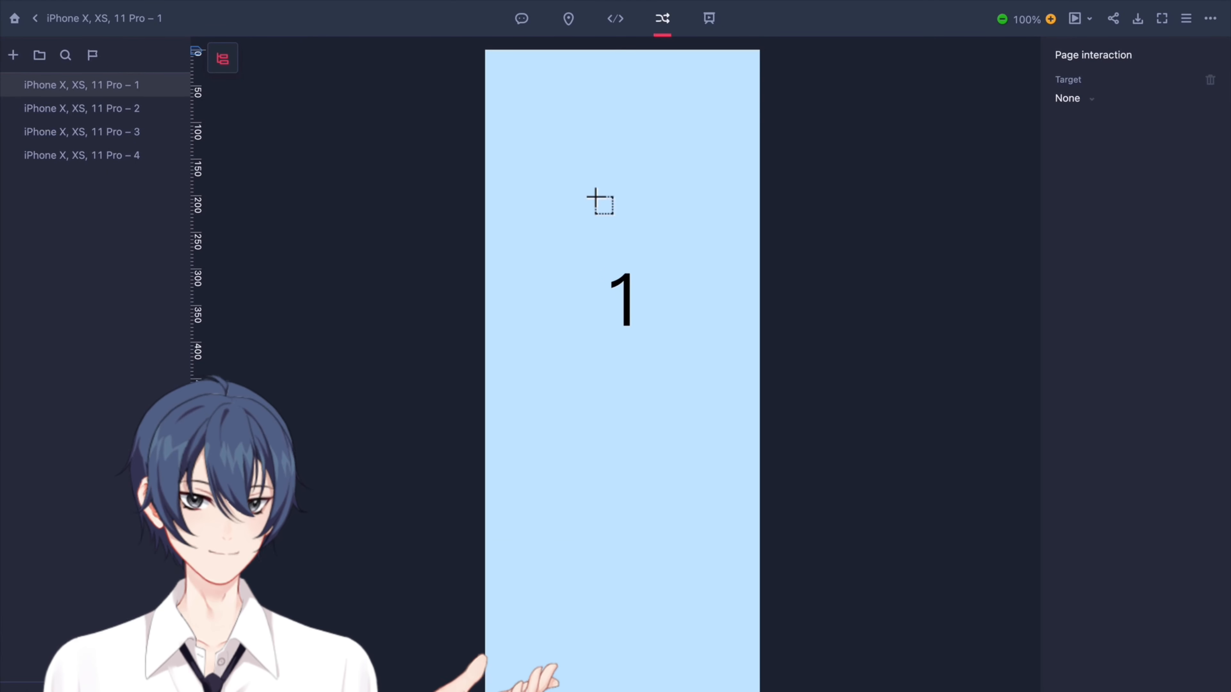
# Mark a hotspot around the number 1 on page 1 and make it go back.
pyautogui.moveTo(601, 200); pyautogui.dragTo(666, 334)
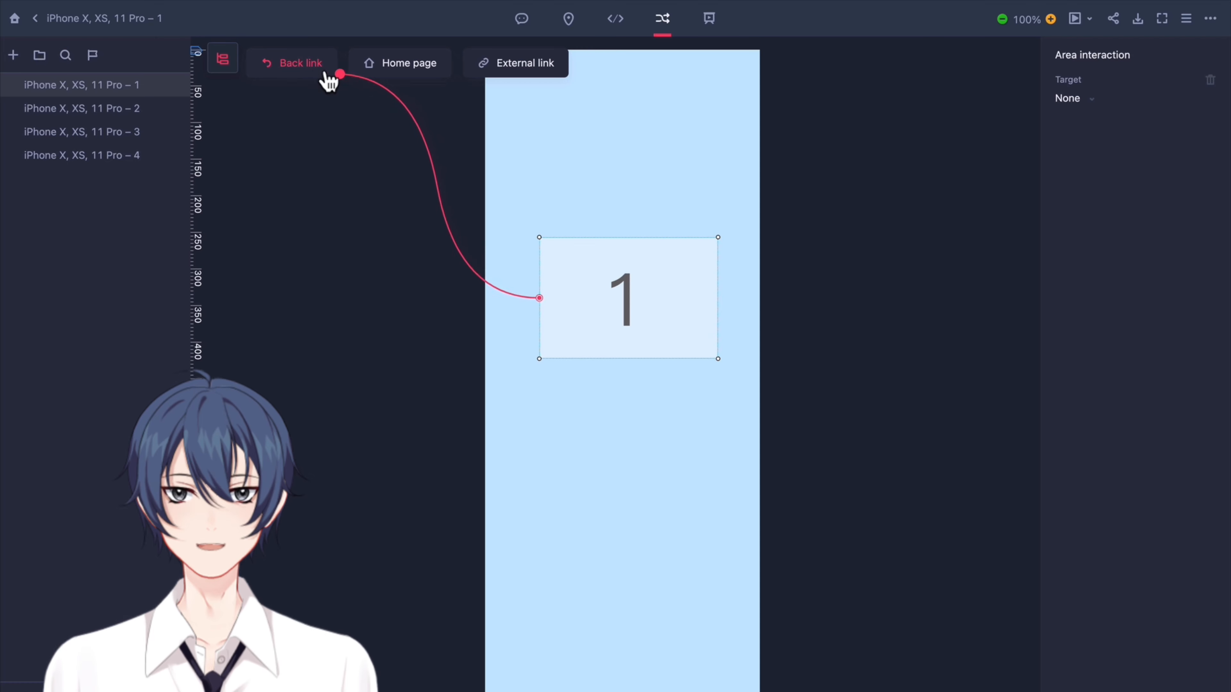
pyautogui.moveTo(350, 78)
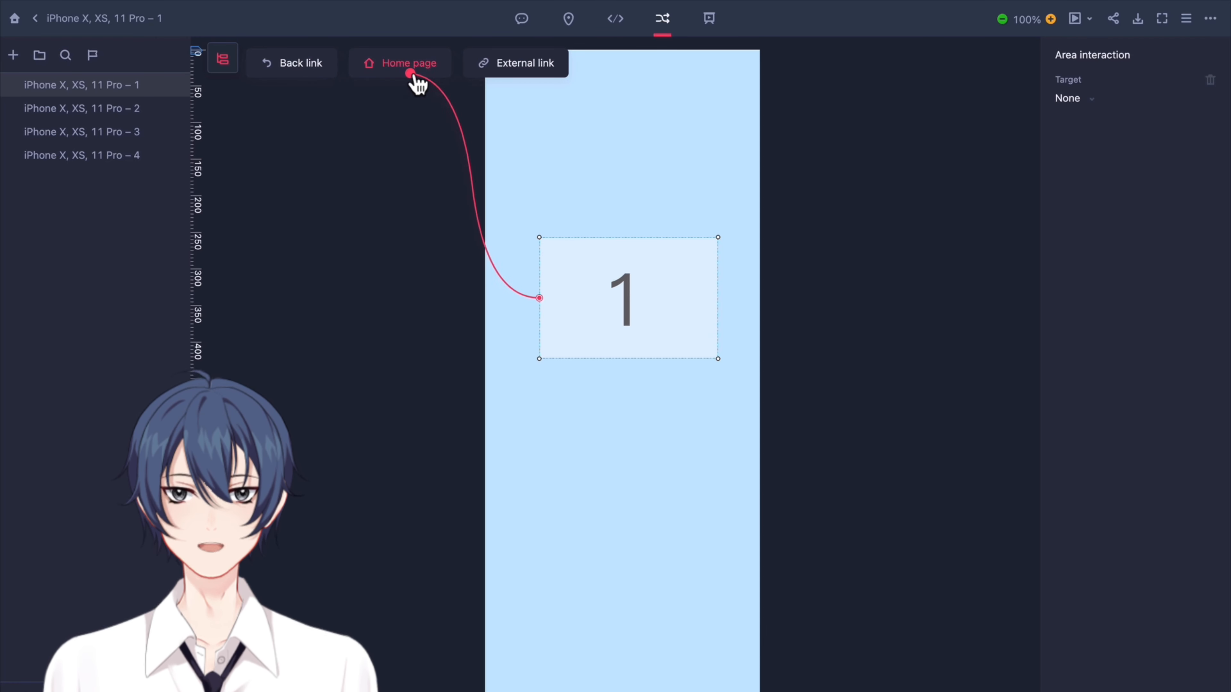
pyautogui.click(515, 62)
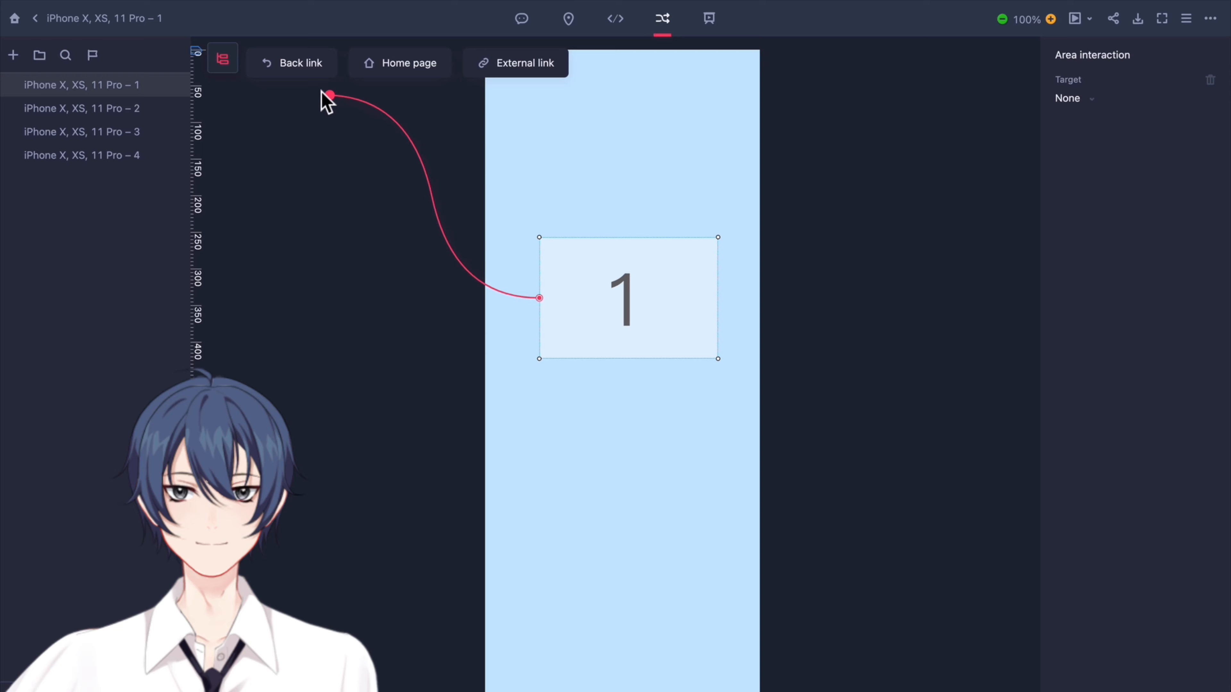
pyautogui.click(290, 63)
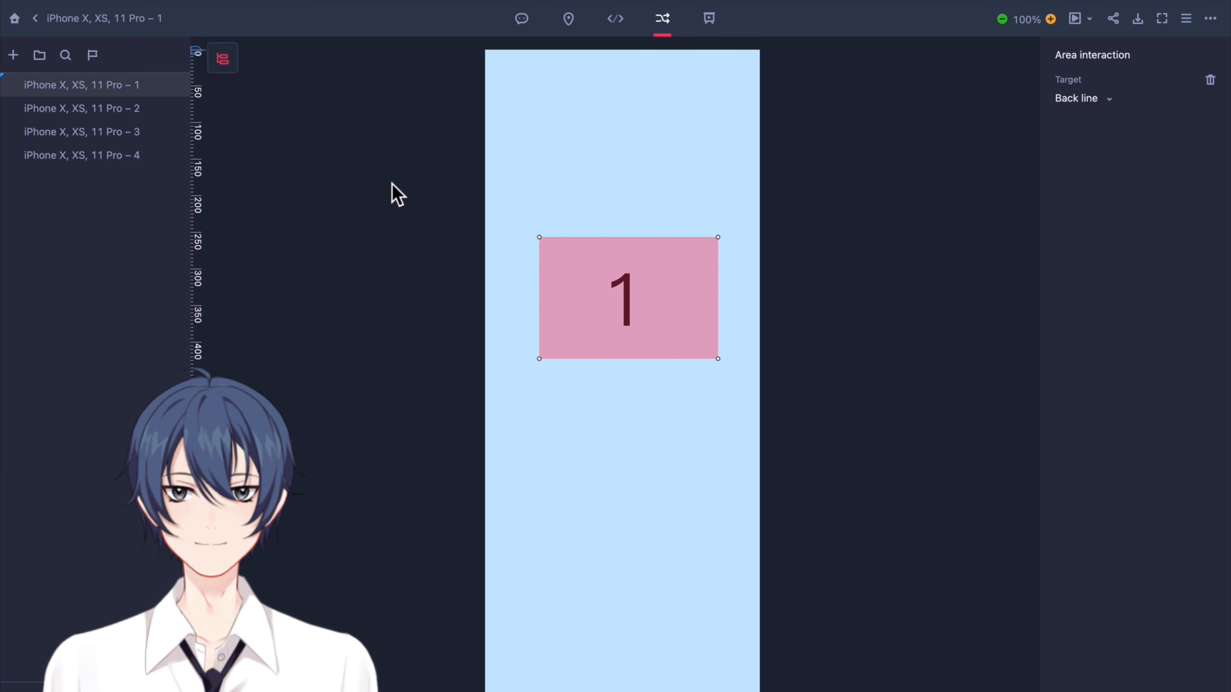
# On page 2, mark a hotspot around the number 2 and link it to page 1.
pyautogui.click(82, 108)
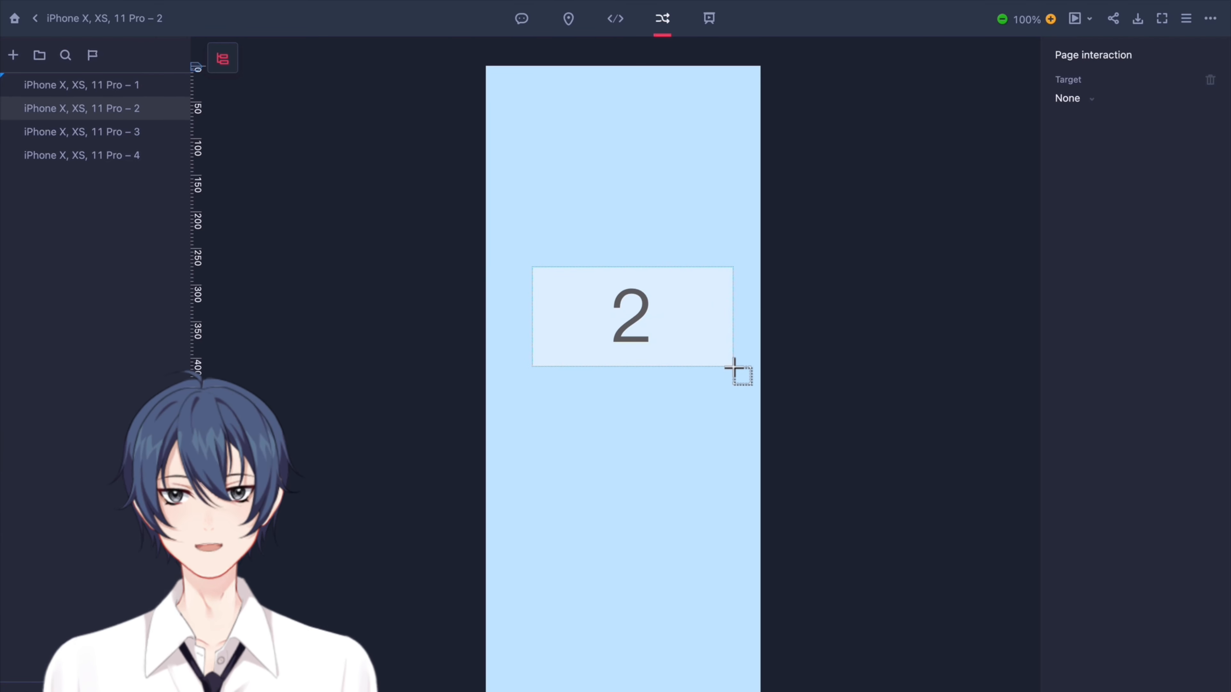
pyautogui.moveTo(731, 373); pyautogui.dragTo(177, 91)
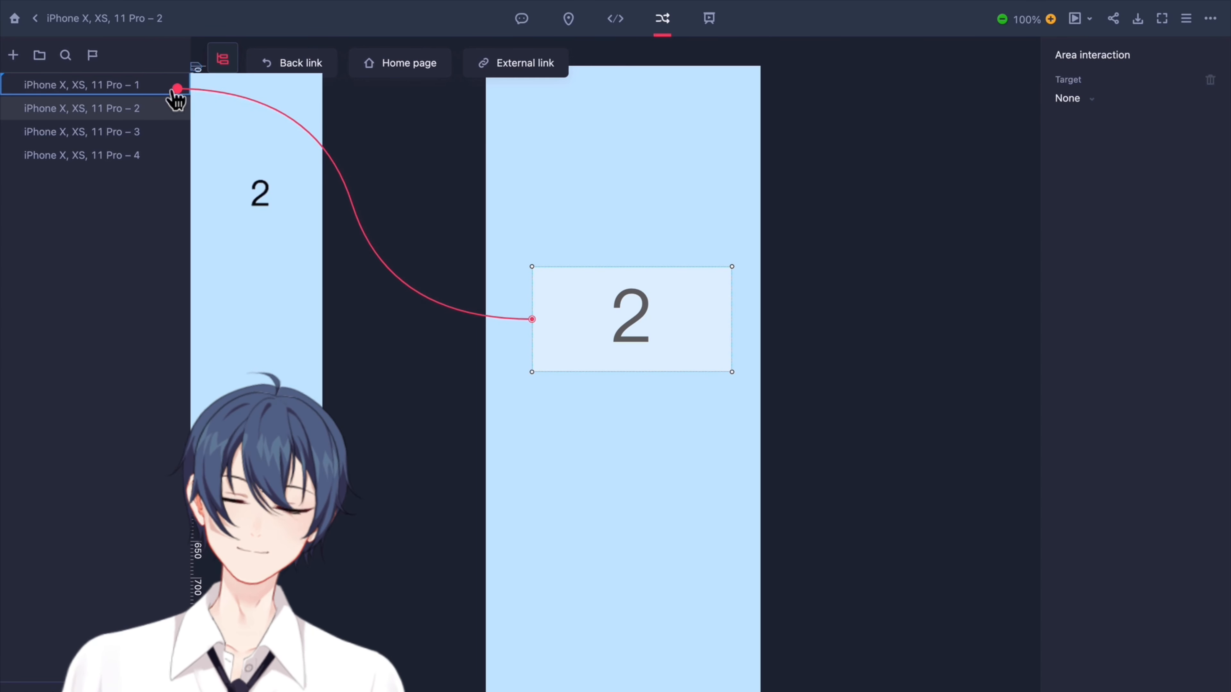
pyautogui.click(81, 84)
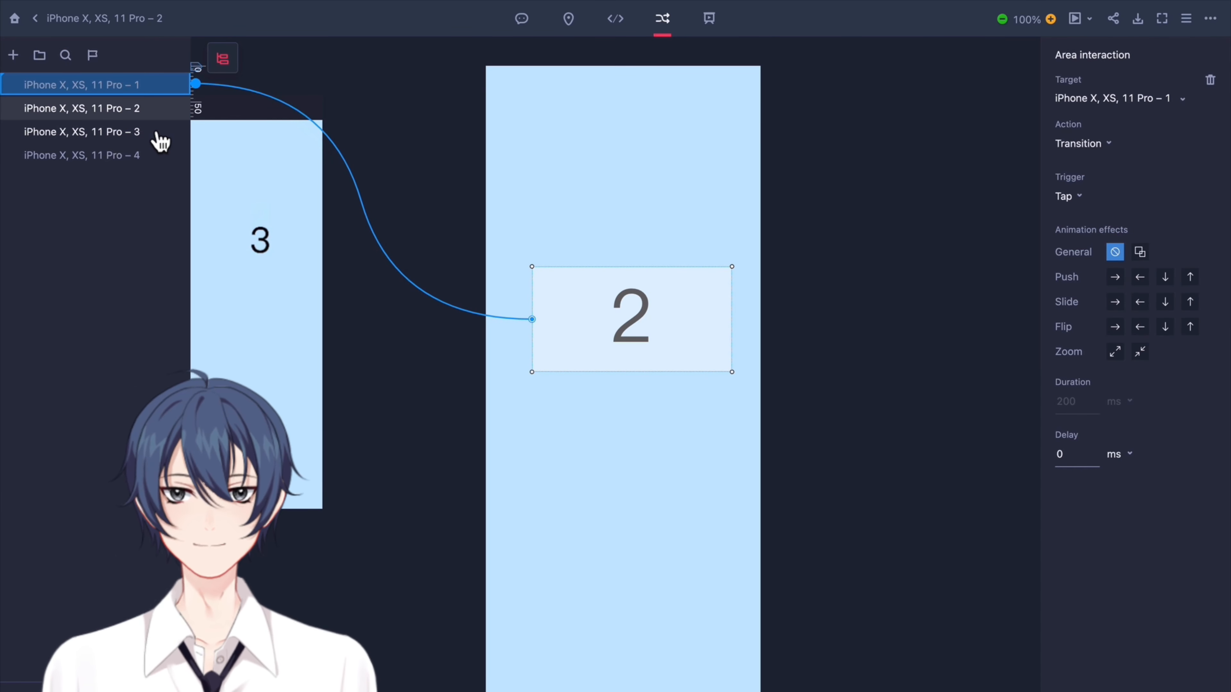
# On page 3, link the 3 area to the first page with a tap transition.
pyautogui.click(82, 131)
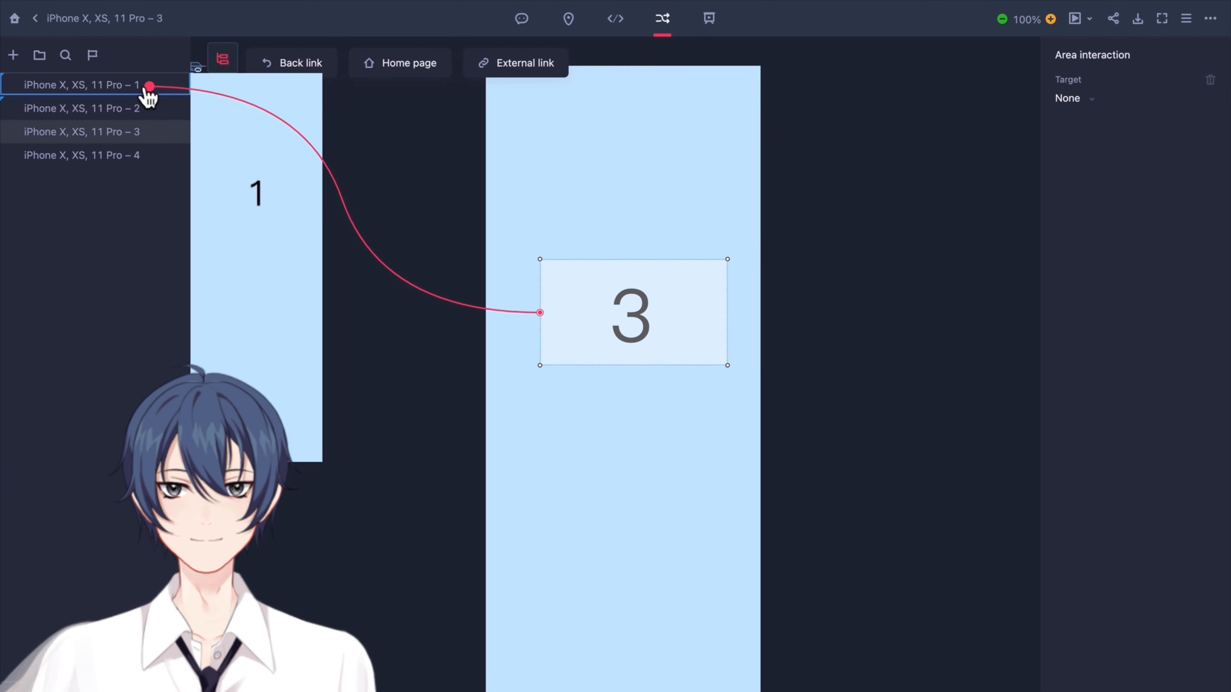
pyautogui.click(78, 85)
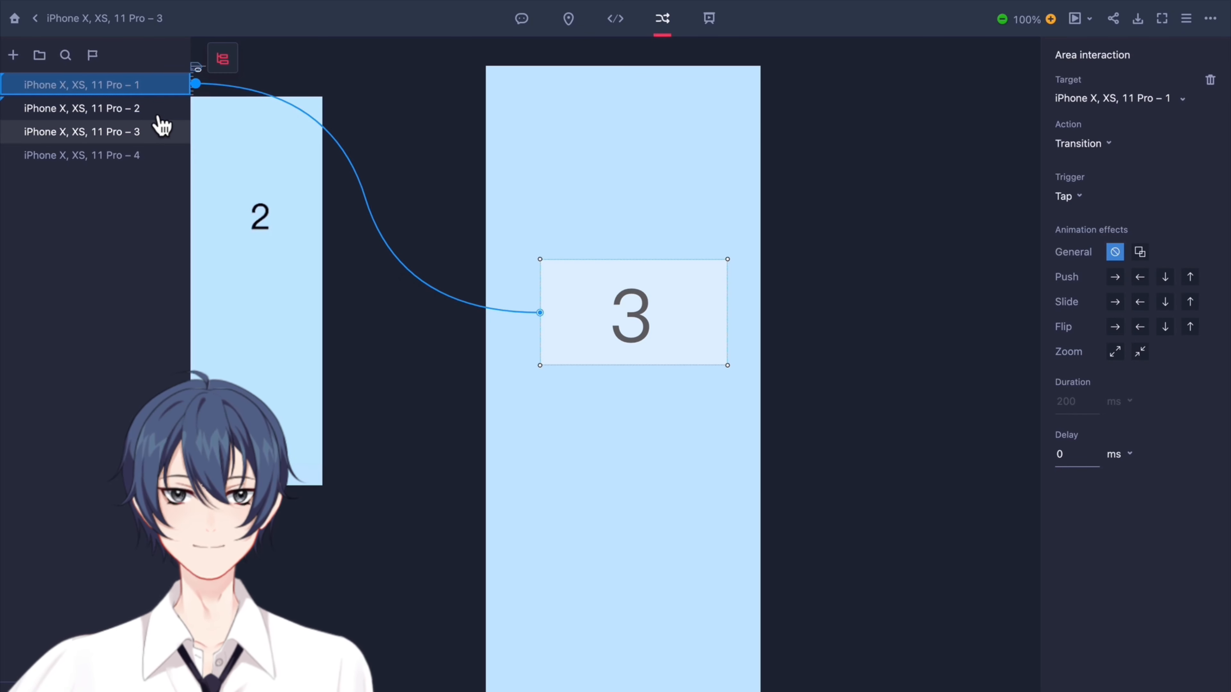
pyautogui.click(80, 108)
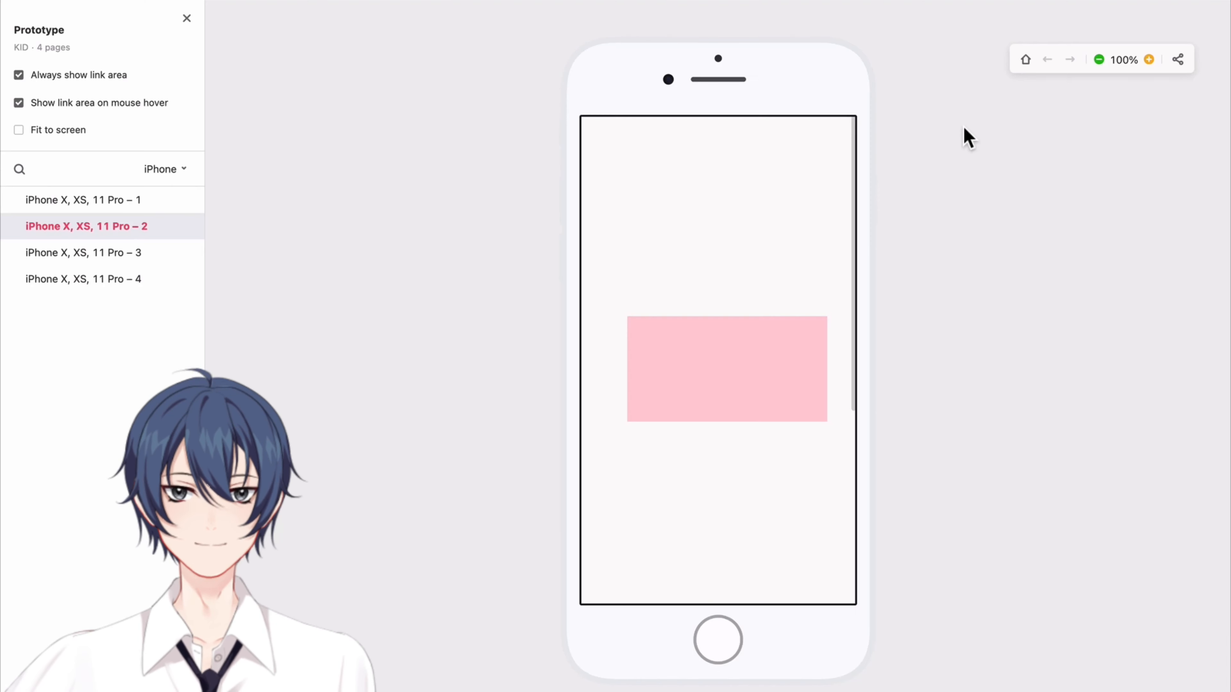
# In the preview, tap the numbered areas to move between pages 1, 2 and 3 and back to page 1.
pyautogui.click(726, 369)
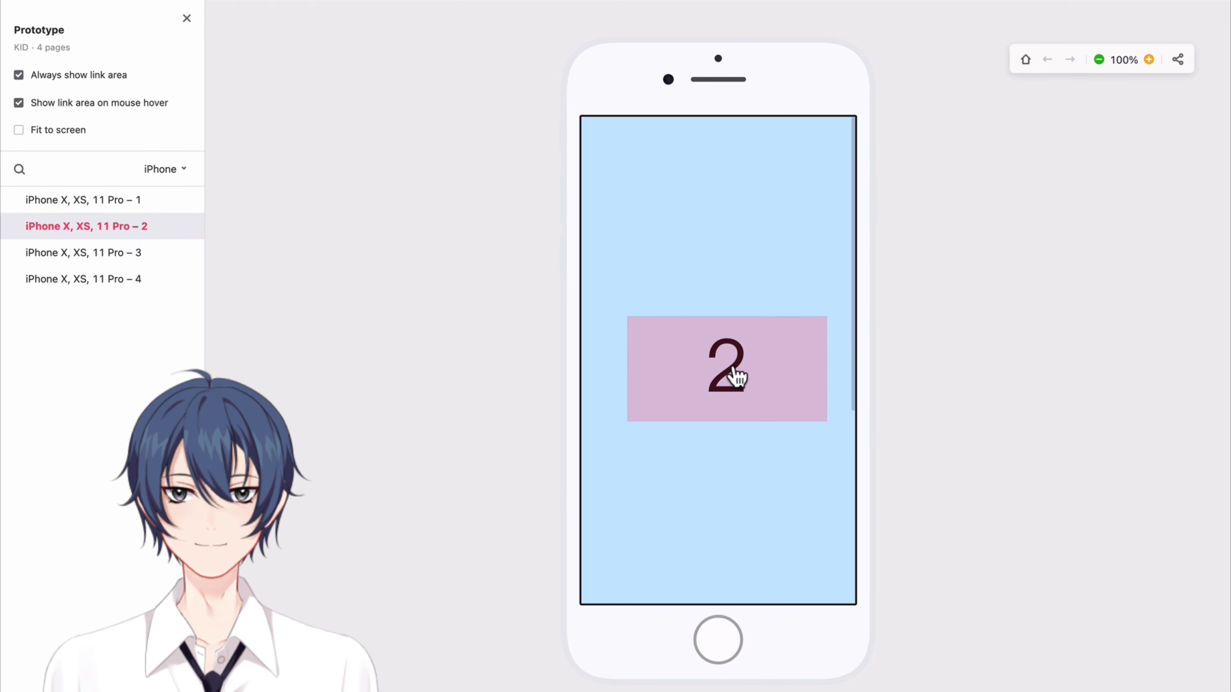
pyautogui.click(725, 369)
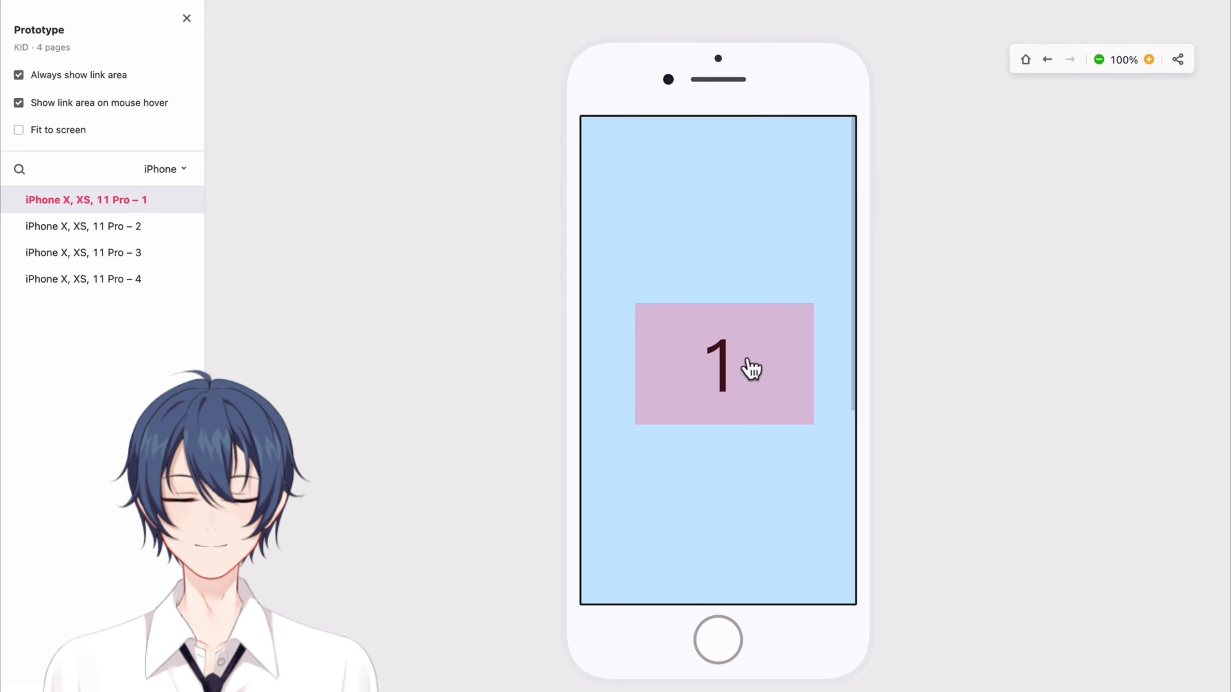
pyautogui.click(723, 363)
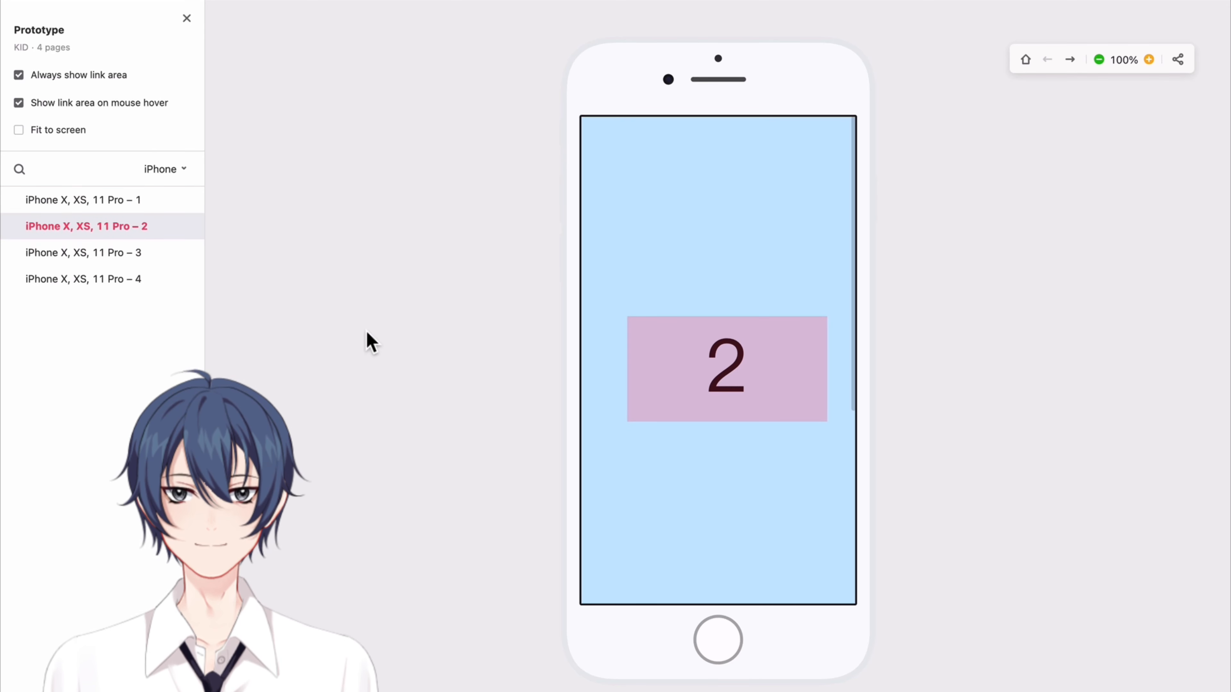
pyautogui.click(727, 370)
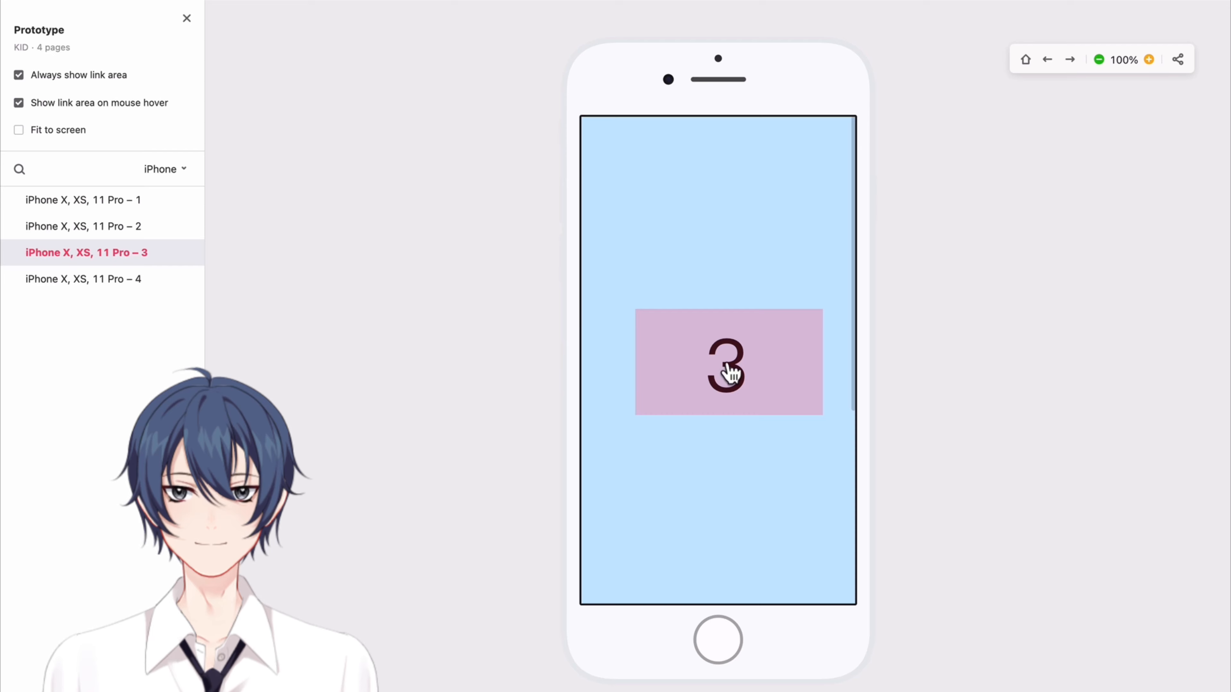
pyautogui.click(727, 361)
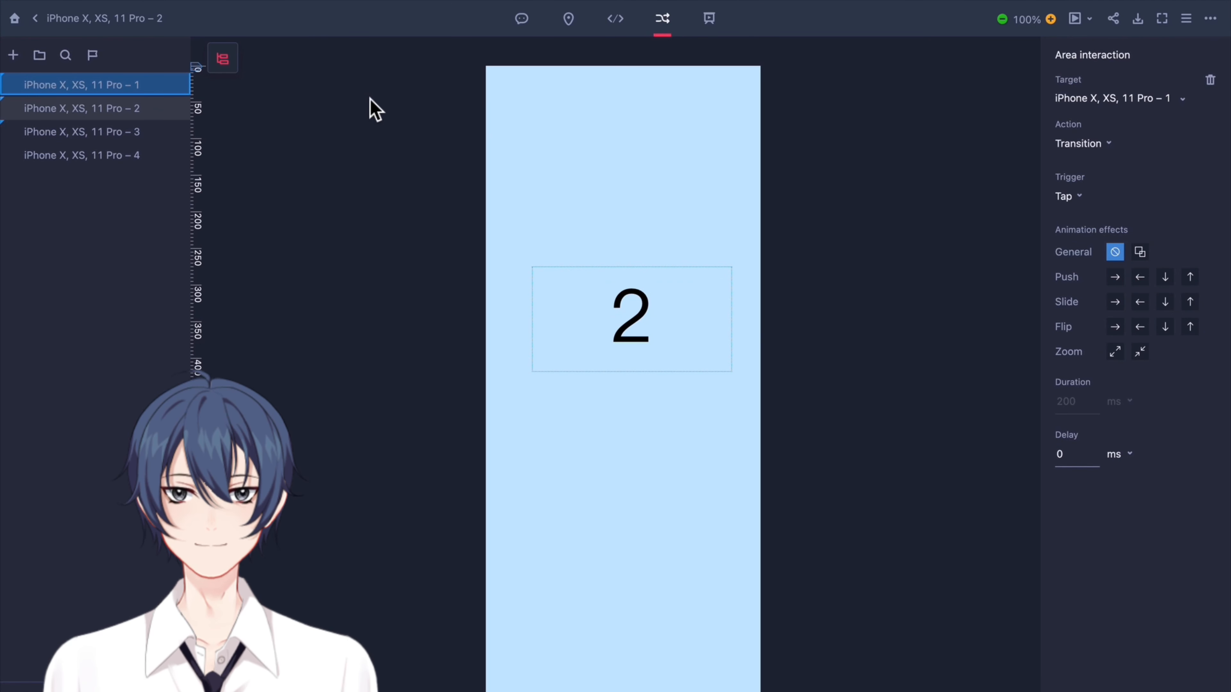
# Retarget the 2 hotspot on page 2 from page 1 to Home page.
pyautogui.click(80, 85)
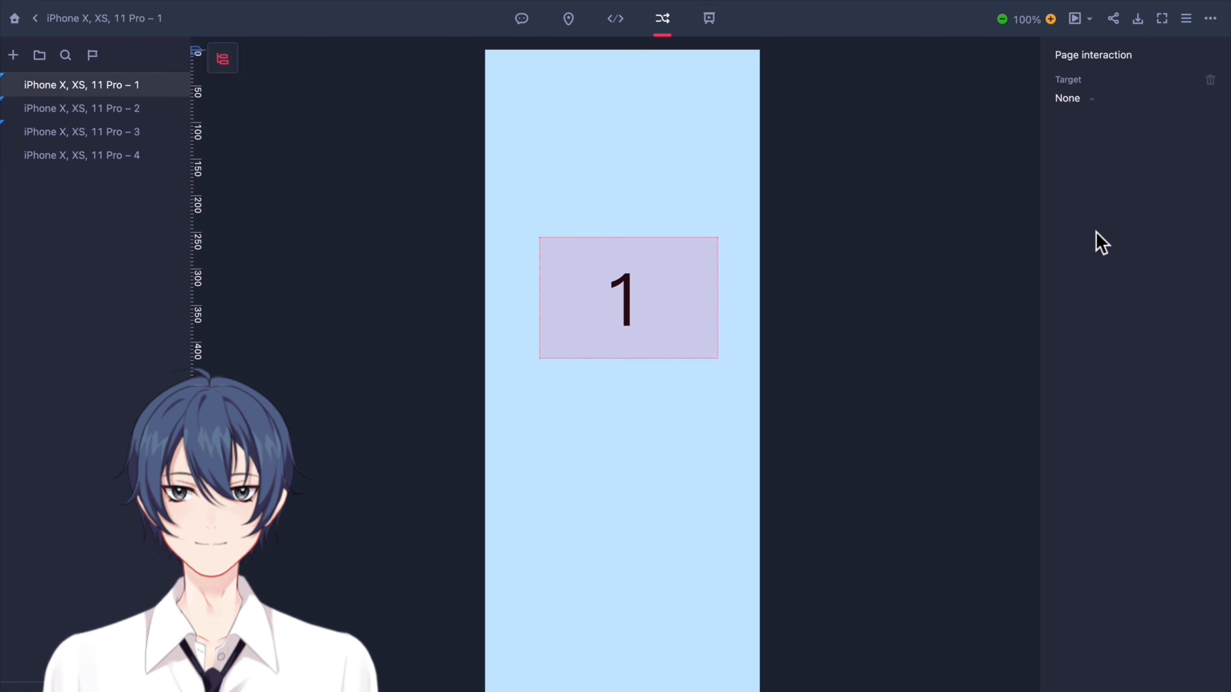
pyautogui.moveTo(1161, 314)
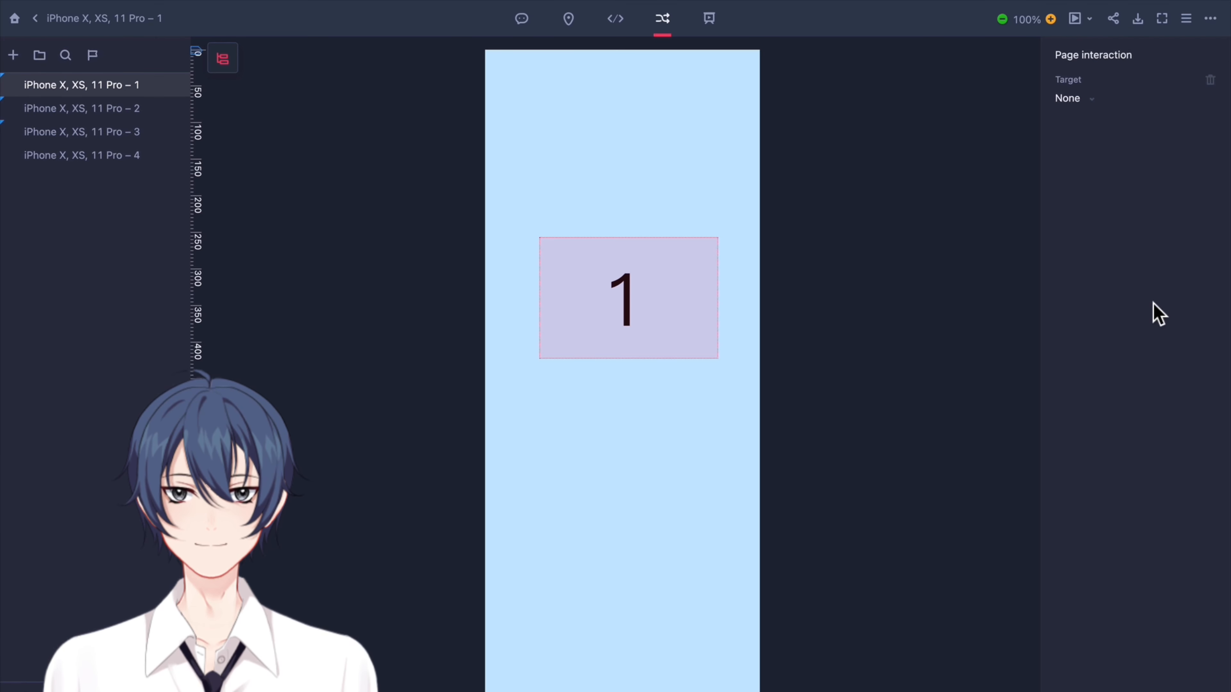
pyautogui.click(81, 109)
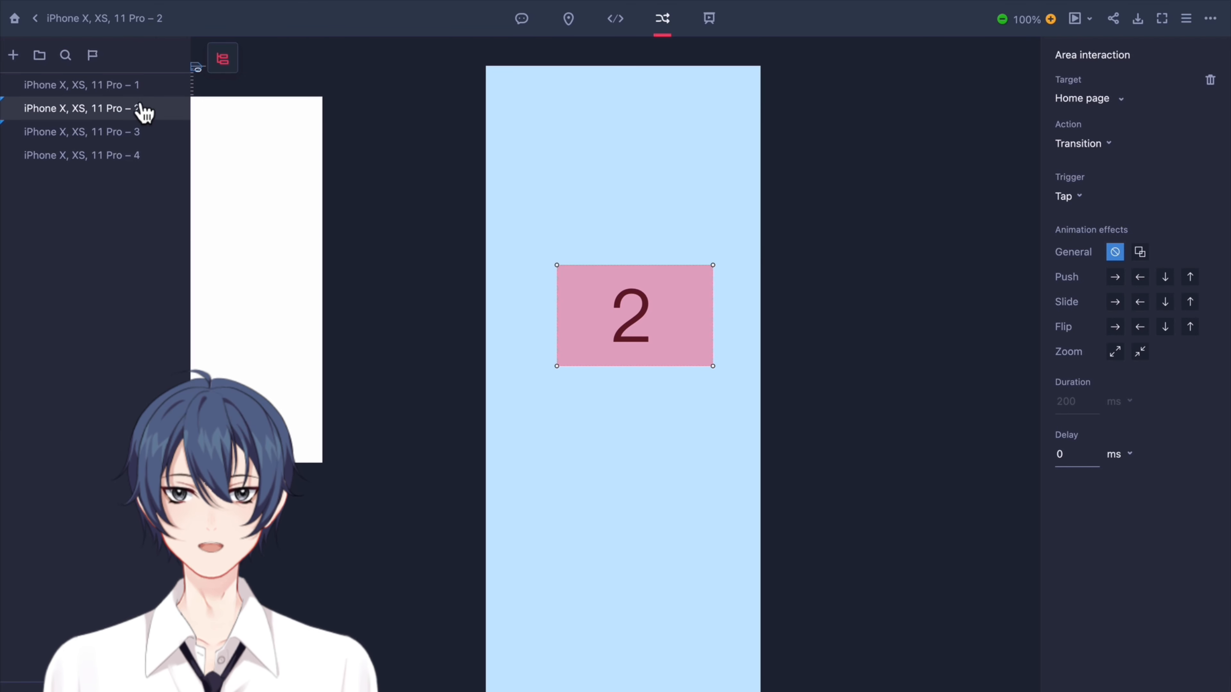
pyautogui.click(81, 85)
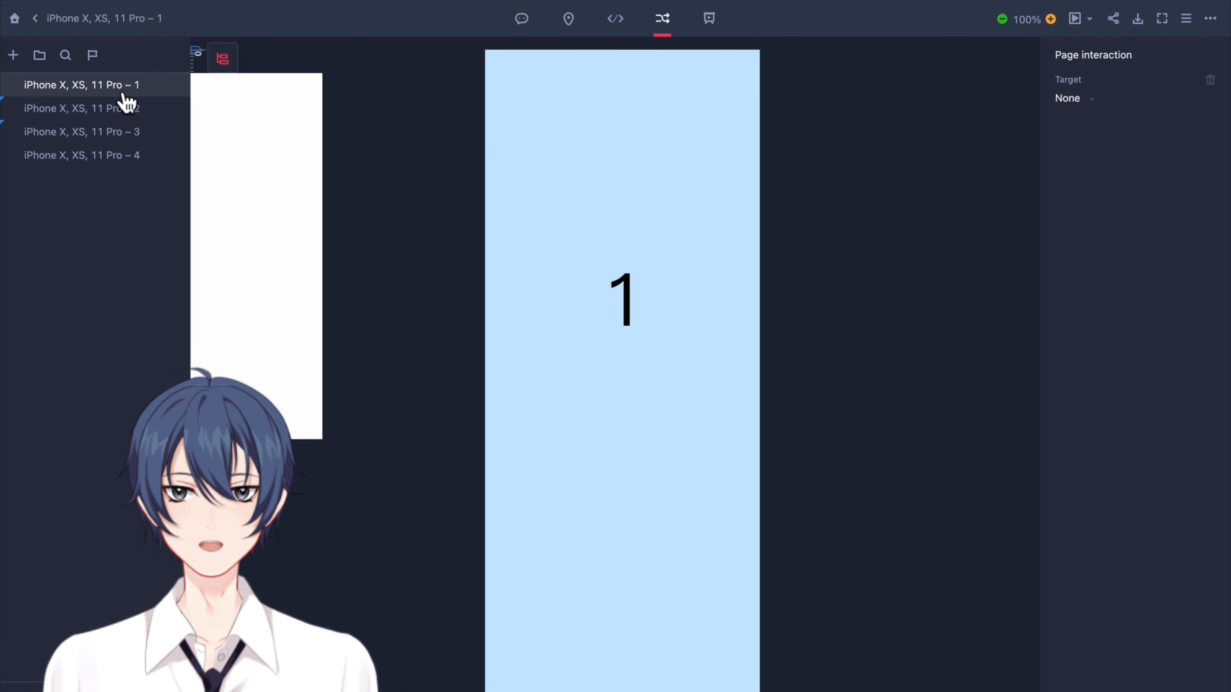
# Set page 1 as the prototype's home screen so the 2 area's Home page link leads there.
pyautogui.rightClick(81, 84)
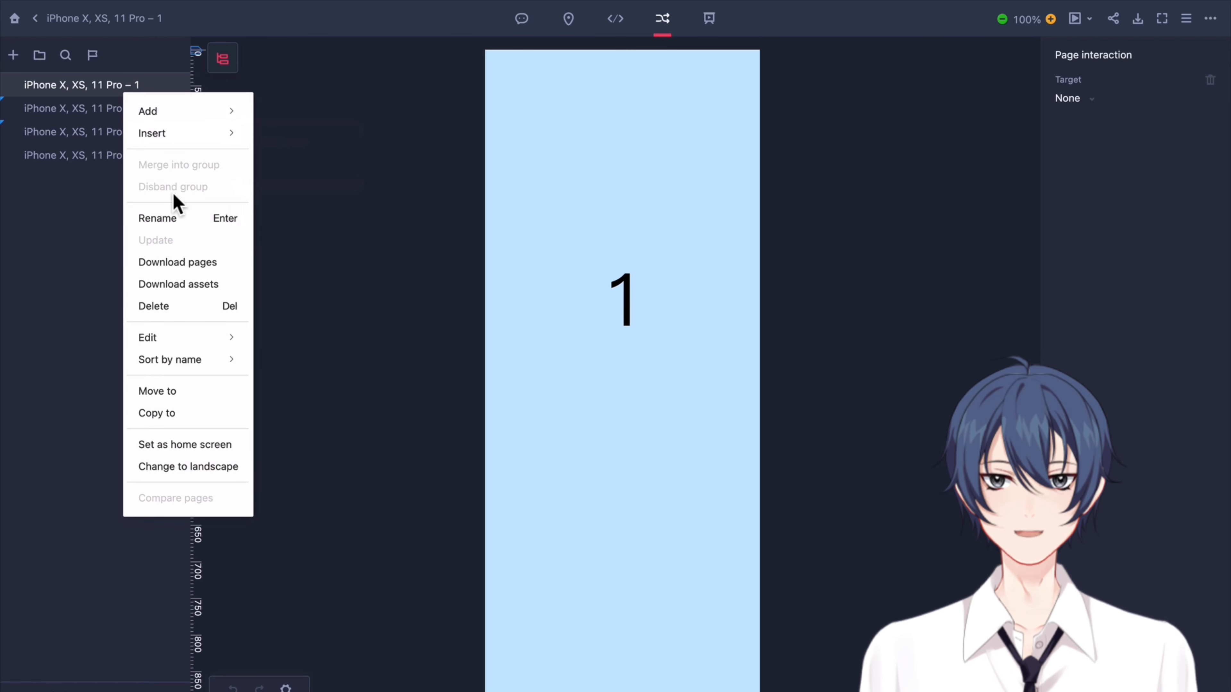
pyautogui.moveTo(186, 444)
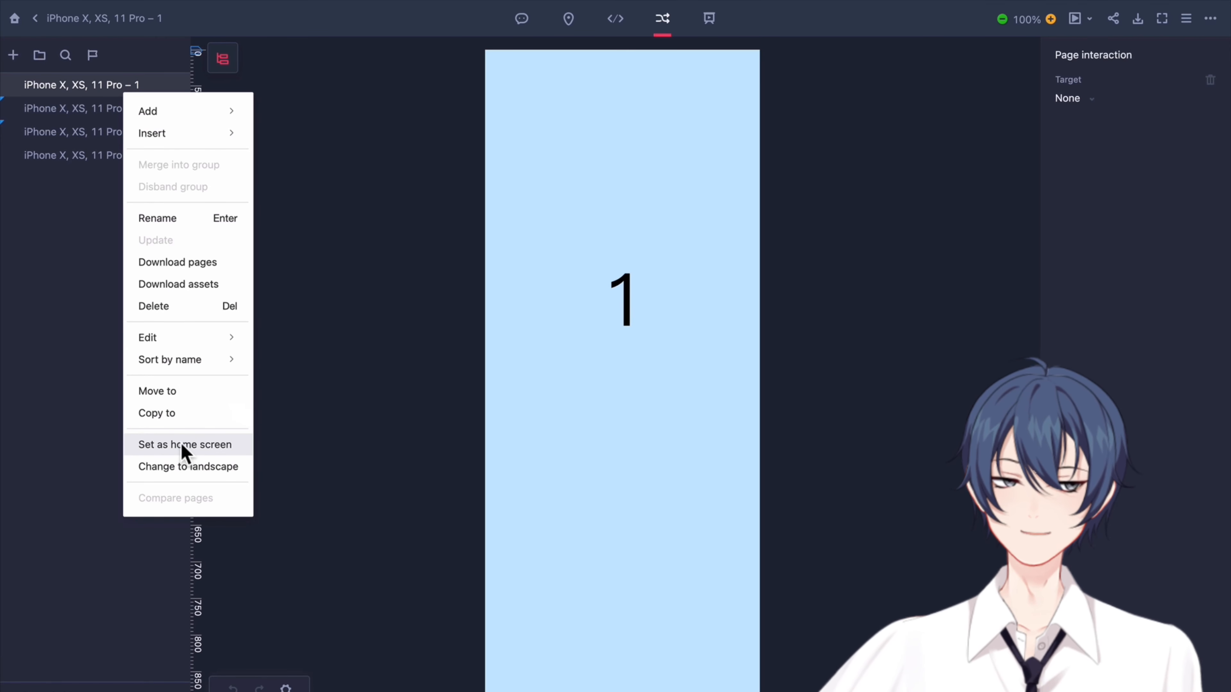
pyautogui.click(185, 444)
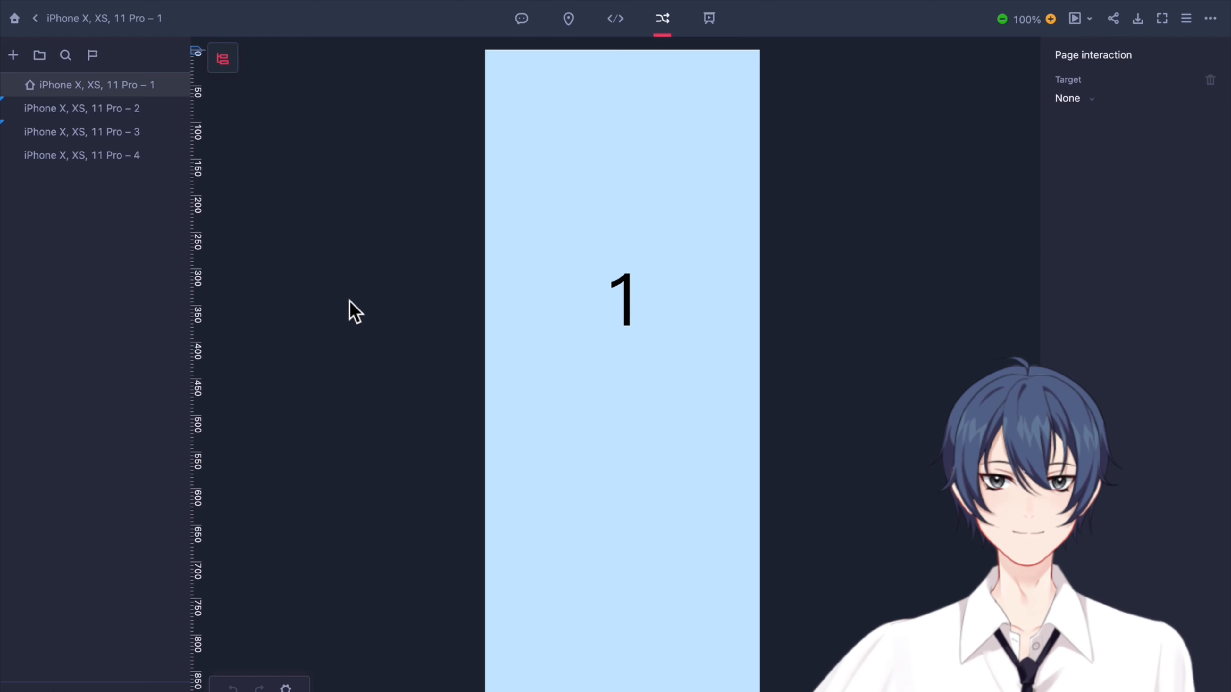
pyautogui.moveTo(1068, 51)
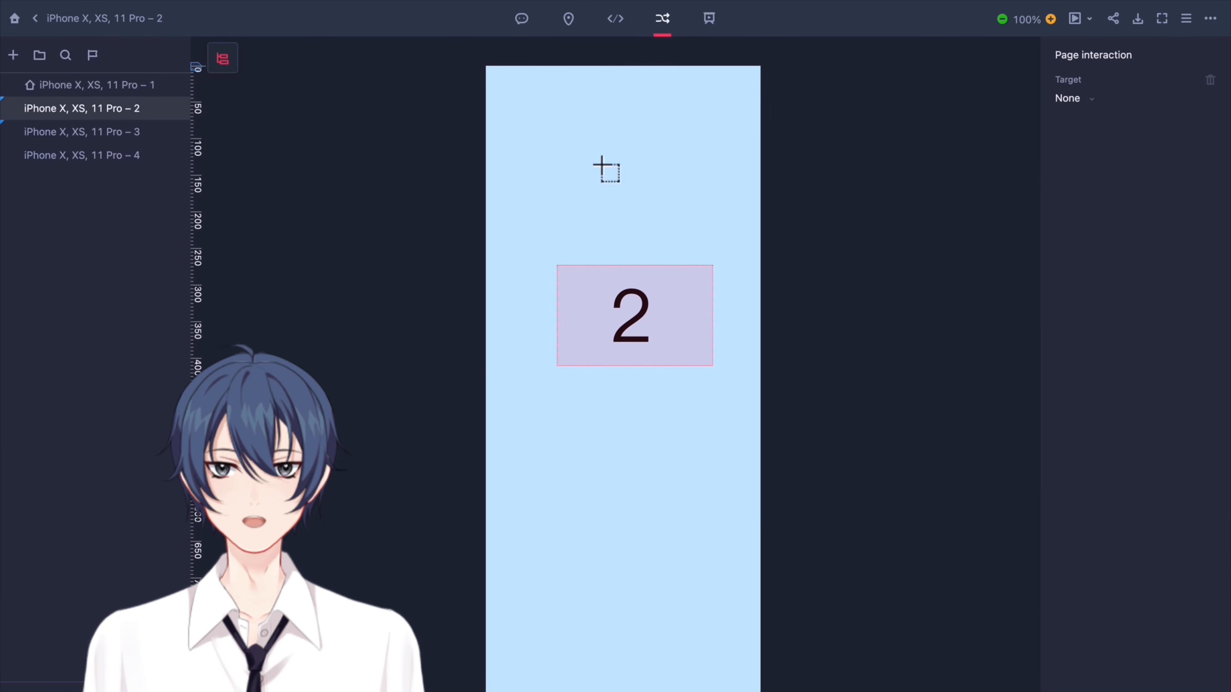
pyautogui.click(634, 315)
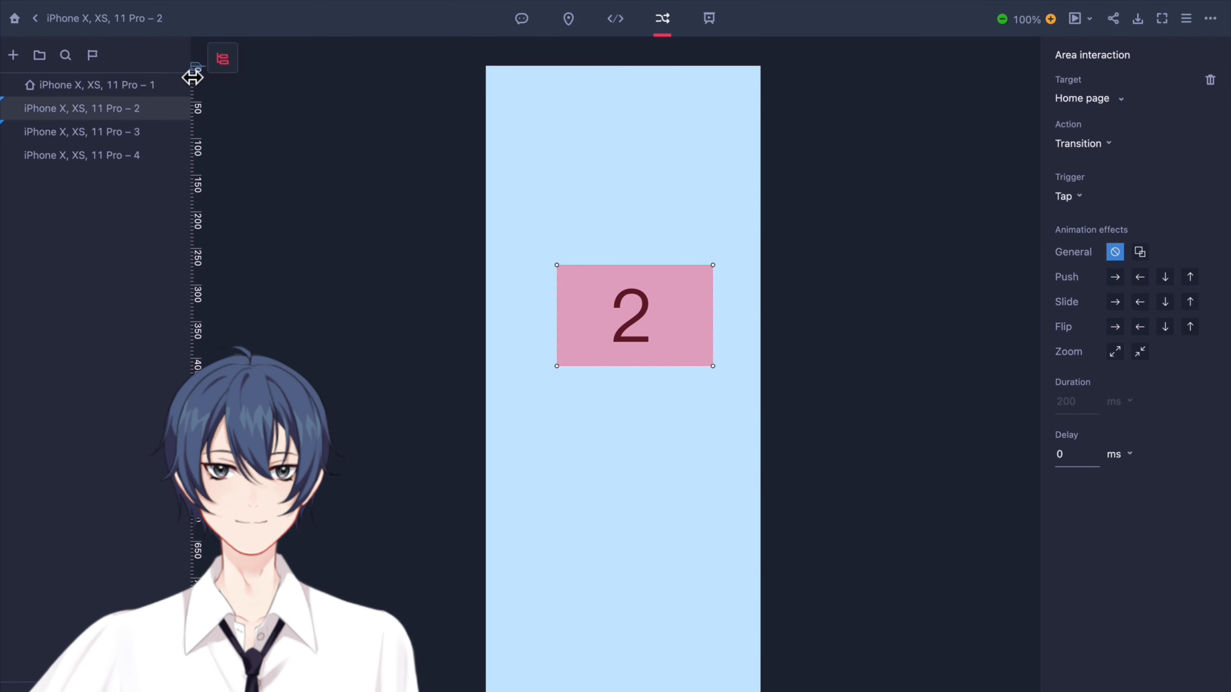
pyautogui.click(94, 84)
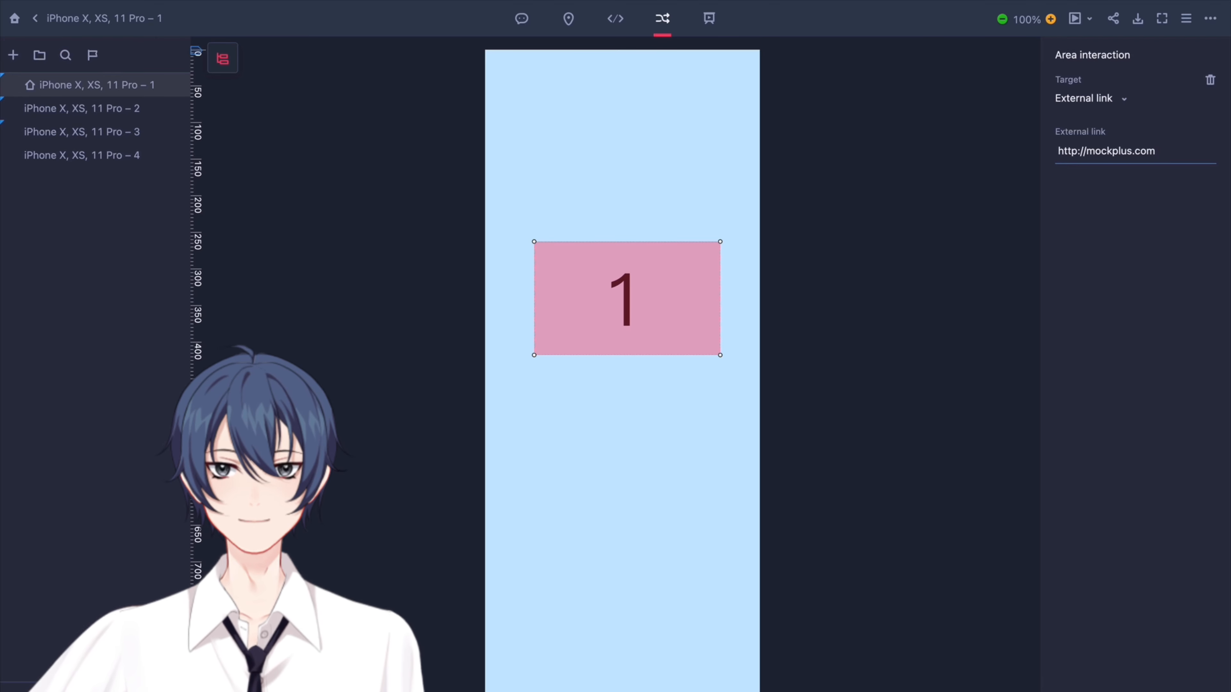
pyautogui.moveTo(1074, 18)
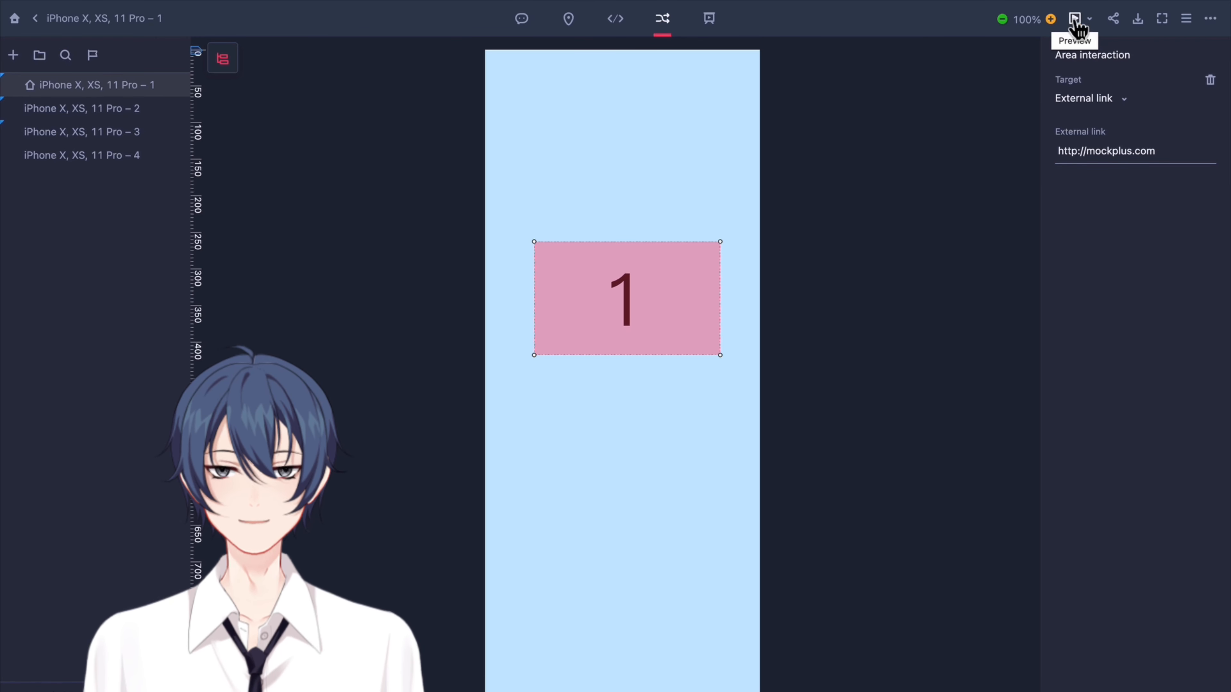
# Preview page 1 and tap the '1' hotspot to follow its external link.
pyautogui.click(1076, 18)
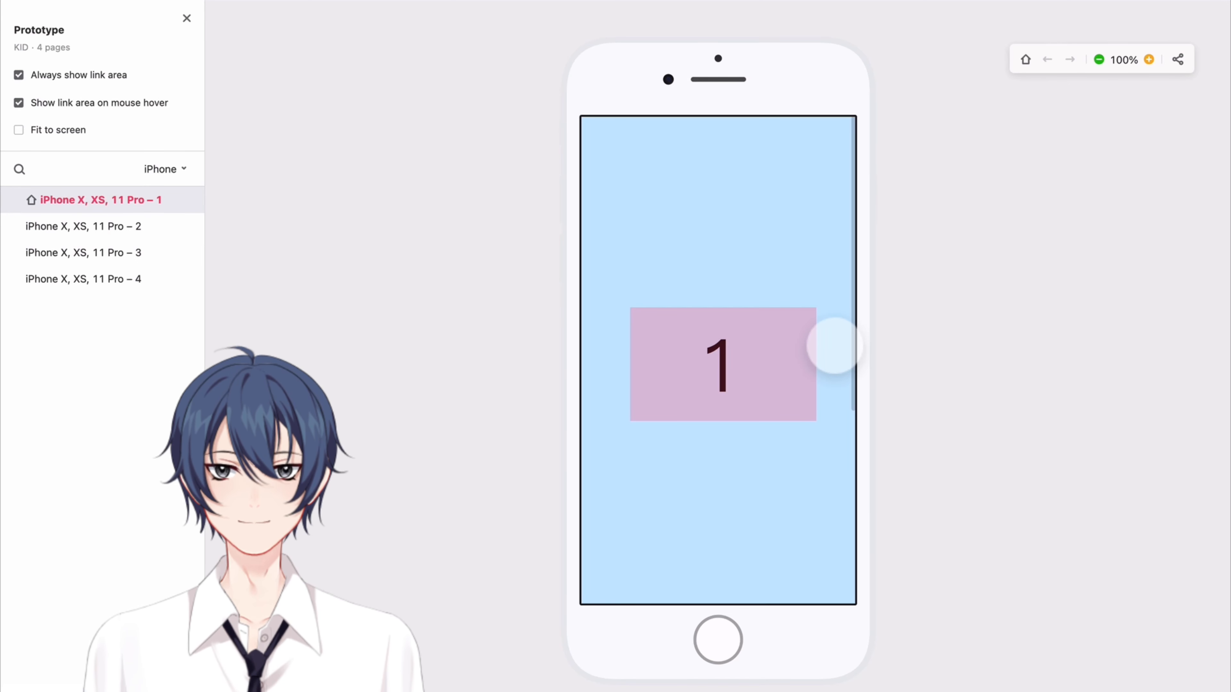
pyautogui.click(187, 18)
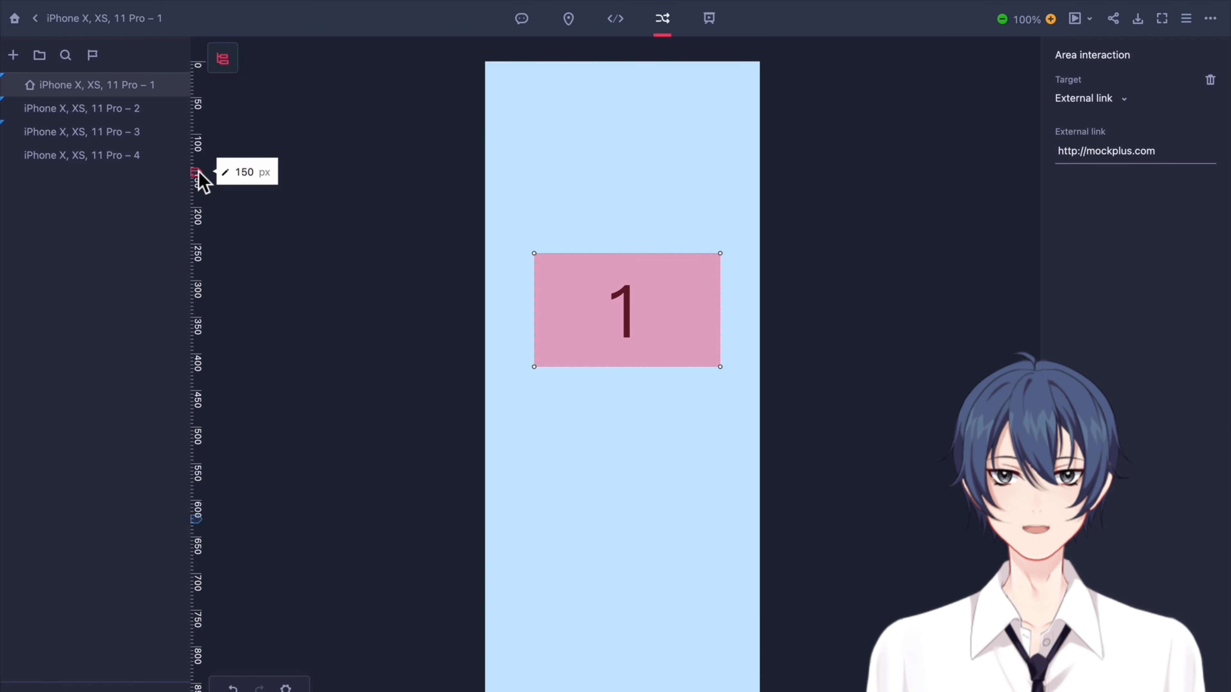
# Place scroll-area guides at about 115 px top and 414 px bottom on page 1.
pyautogui.moveTo(196, 174); pyautogui.dragTo(196, 197)
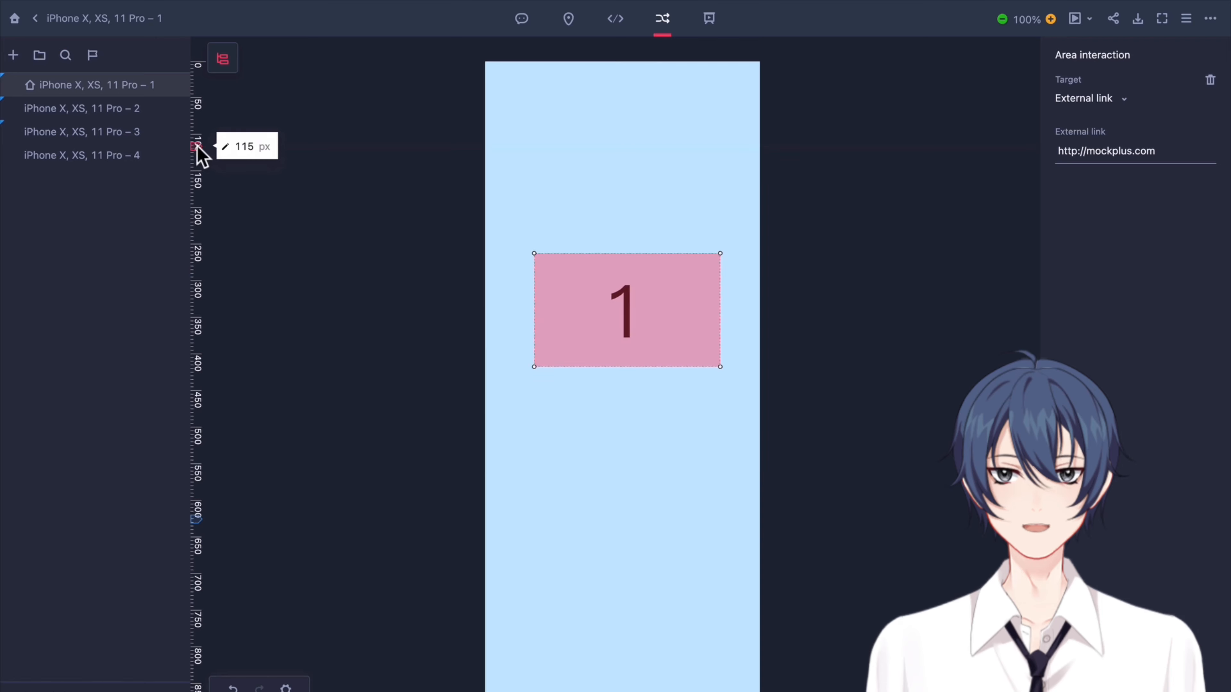
pyautogui.moveTo(196, 147); pyautogui.dragTo(196, 566)
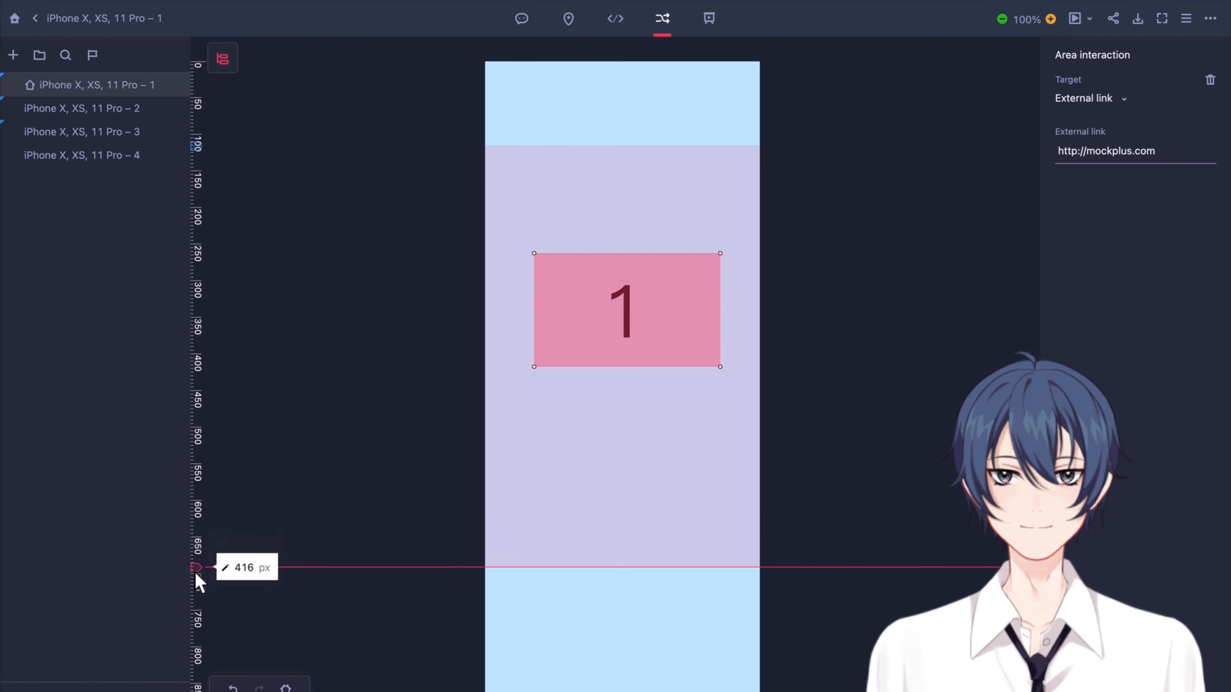
pyautogui.moveTo(196, 567); pyautogui.dragTo(196, 570)
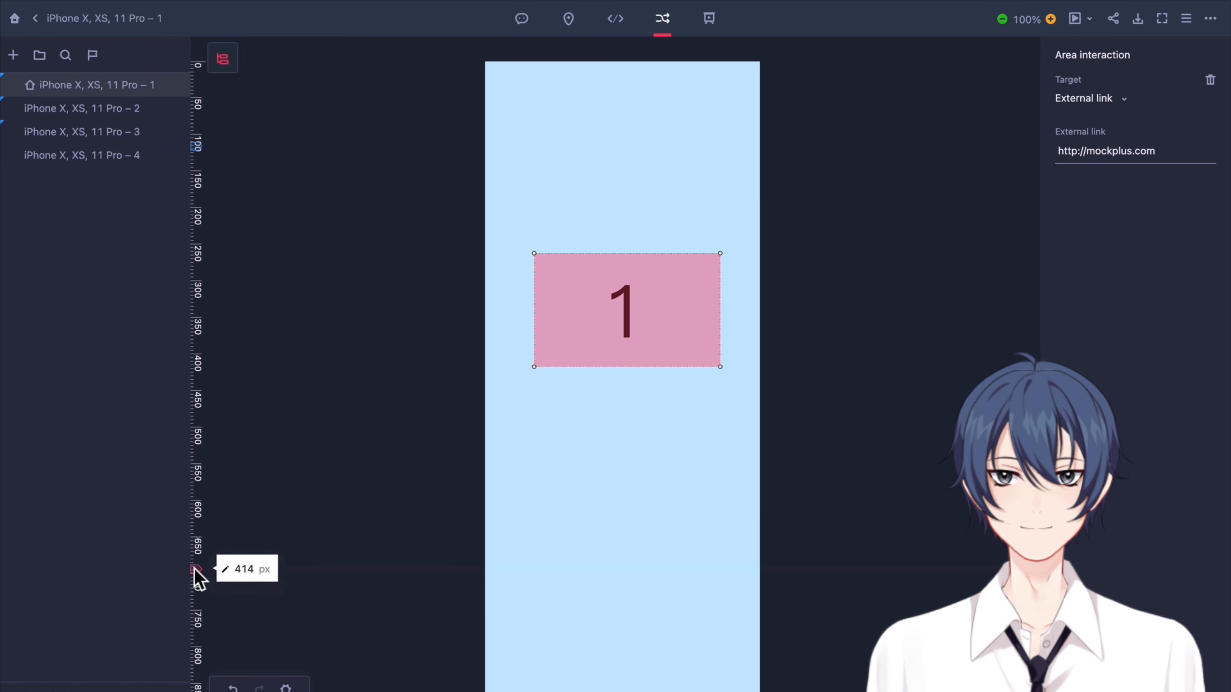
pyautogui.moveTo(196, 569); pyautogui.dragTo(197, 147)
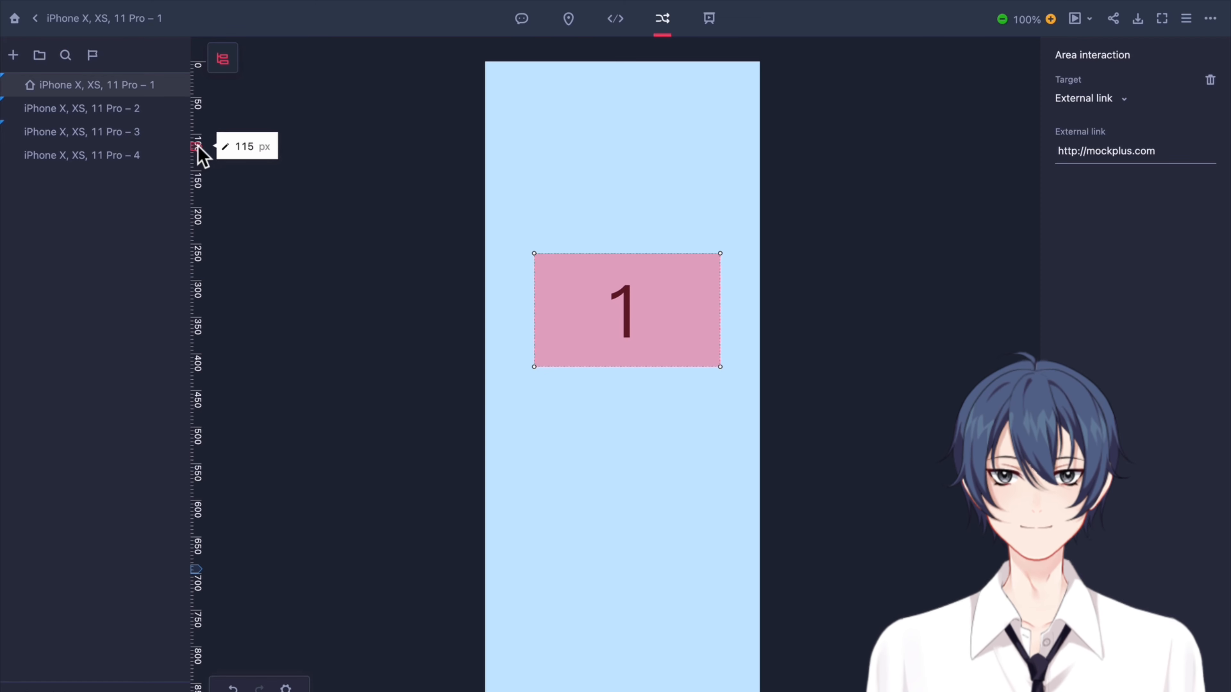
pyautogui.click(247, 147)
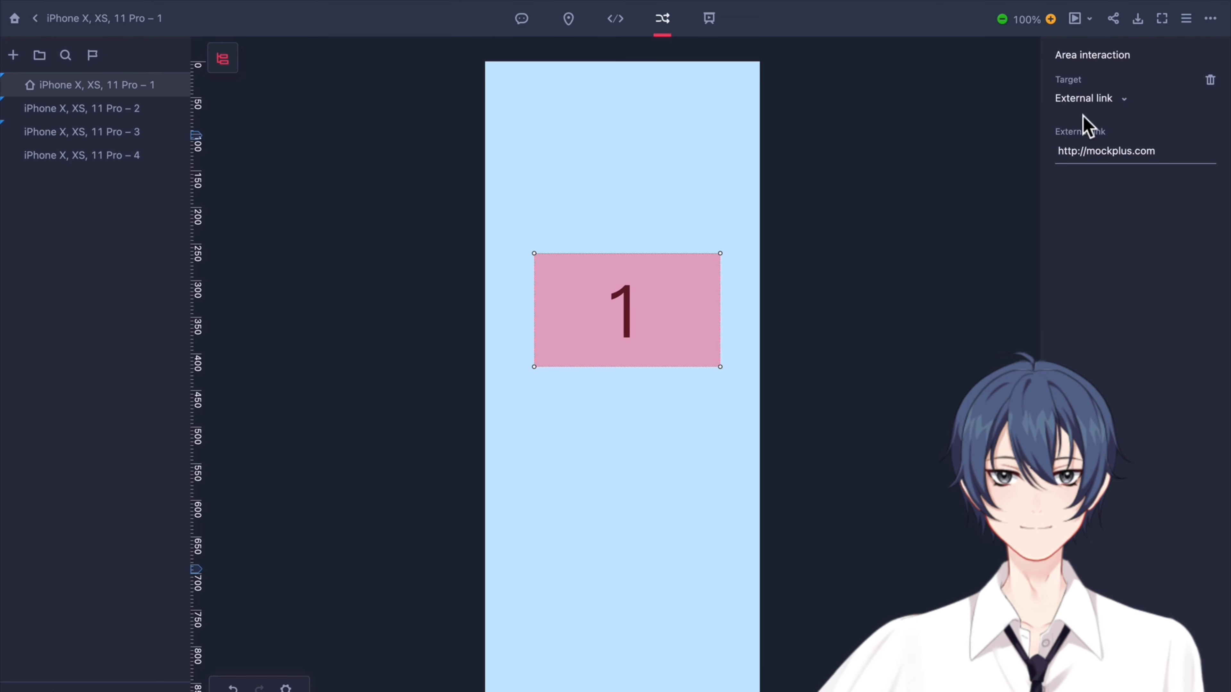
pyautogui.moveTo(1075, 18)
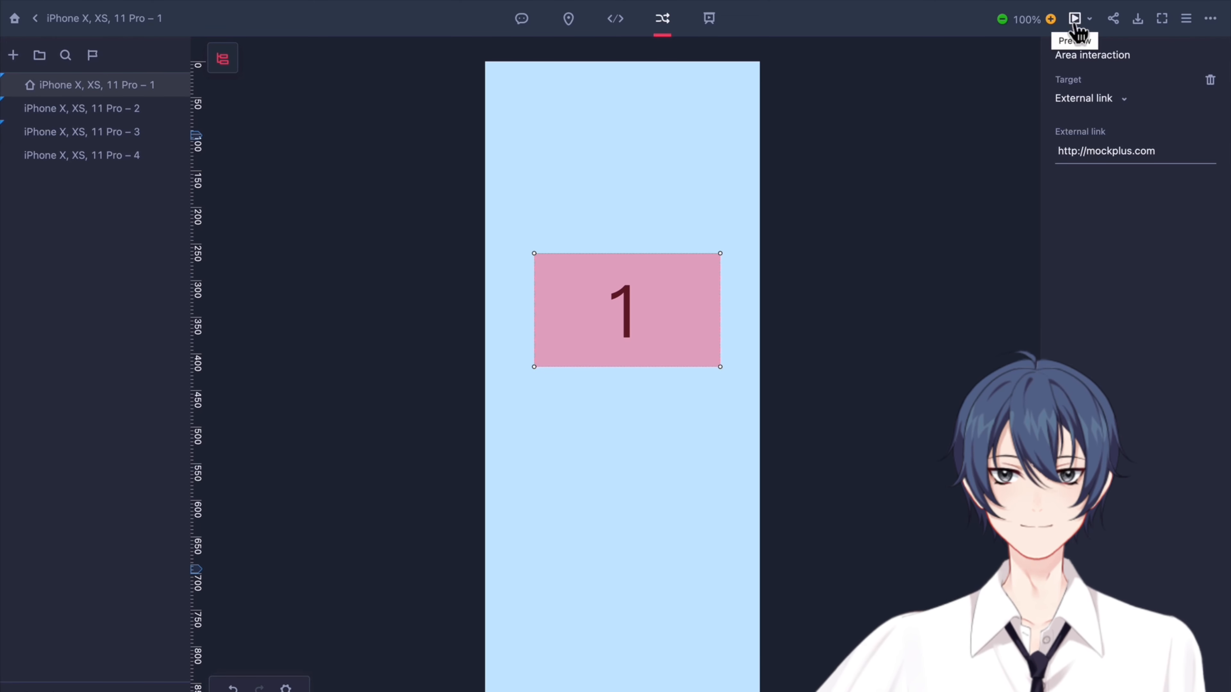
# Preview page 1, scroll its middle section between the guides, and return to the editor.
pyautogui.click(1074, 18)
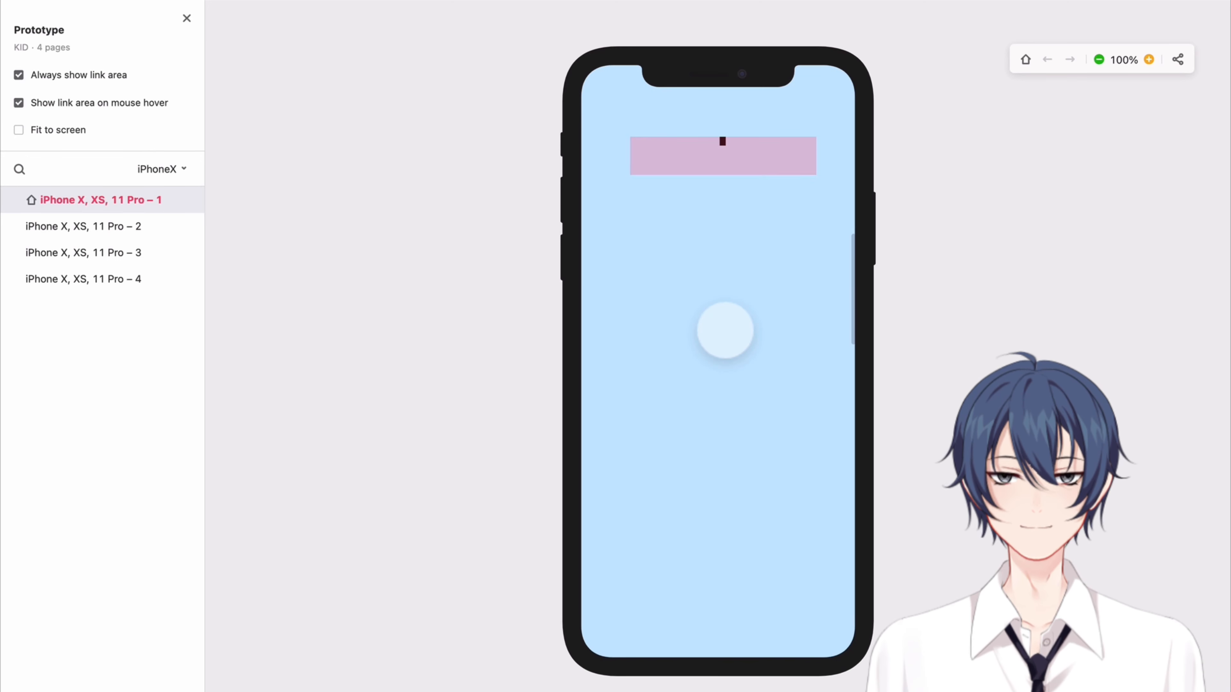
pyautogui.click(724, 330)
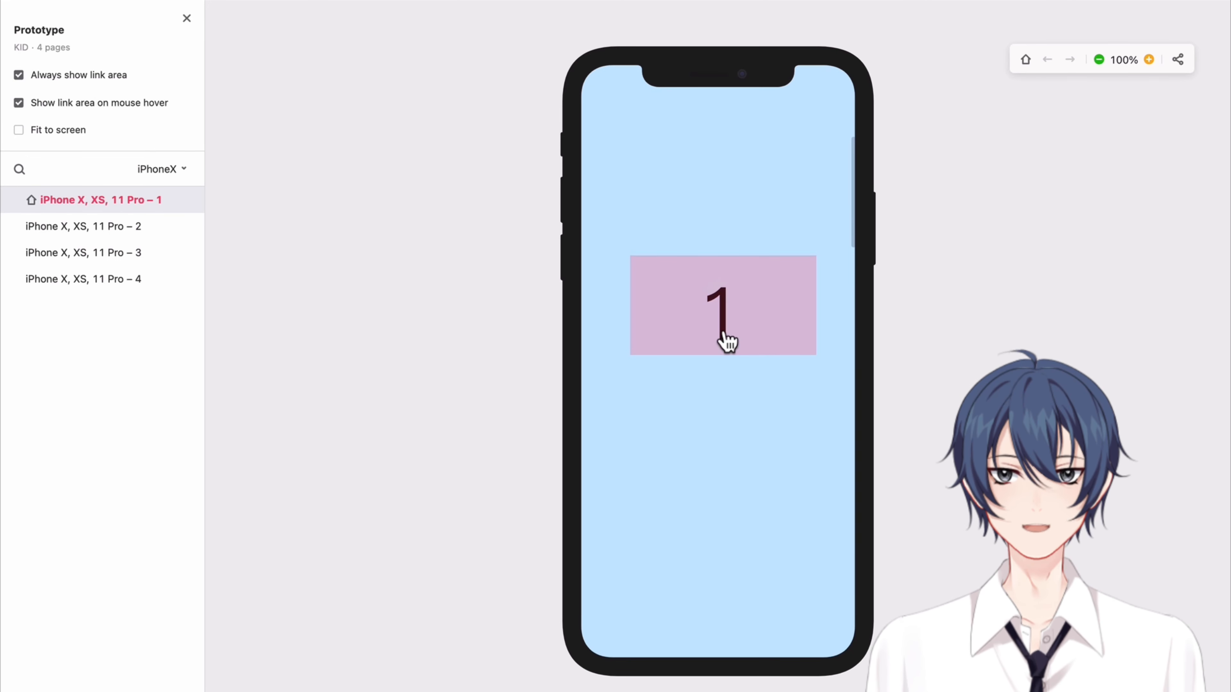
pyautogui.click(722, 305)
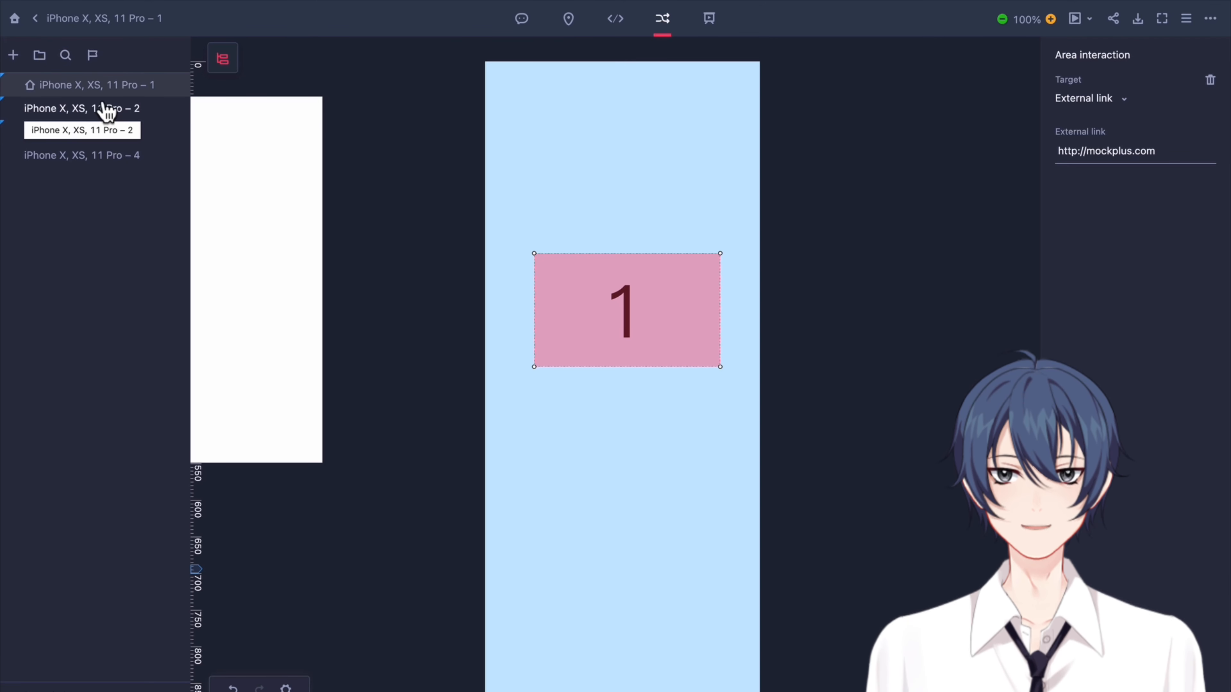
# Set page 1 to Landscape from the page list and preview it in a sideways frame.
pyautogui.rightClick(84, 85)
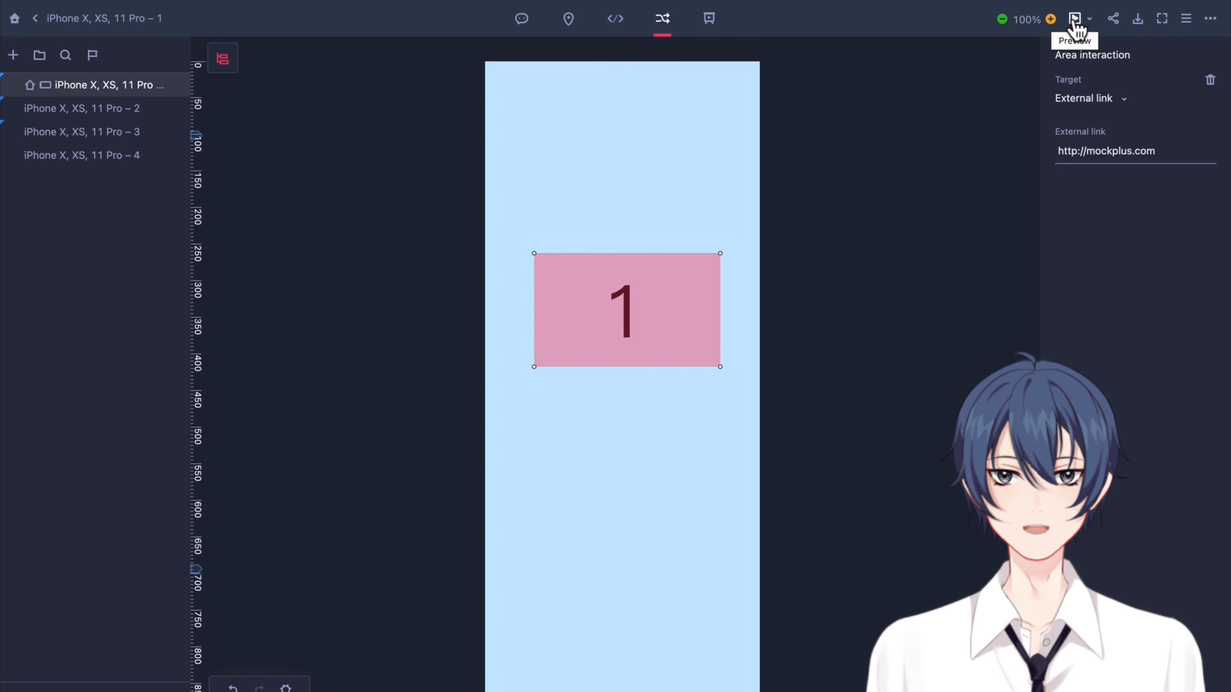
pyautogui.click(1074, 18)
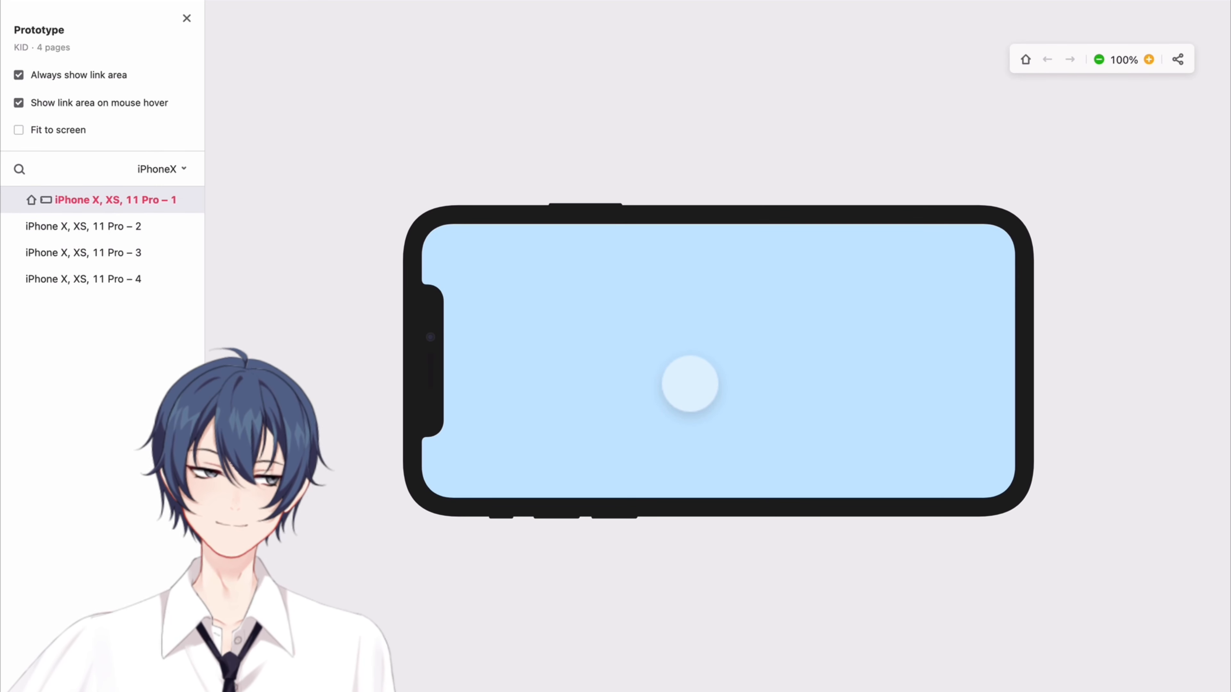
pyautogui.click(186, 17)
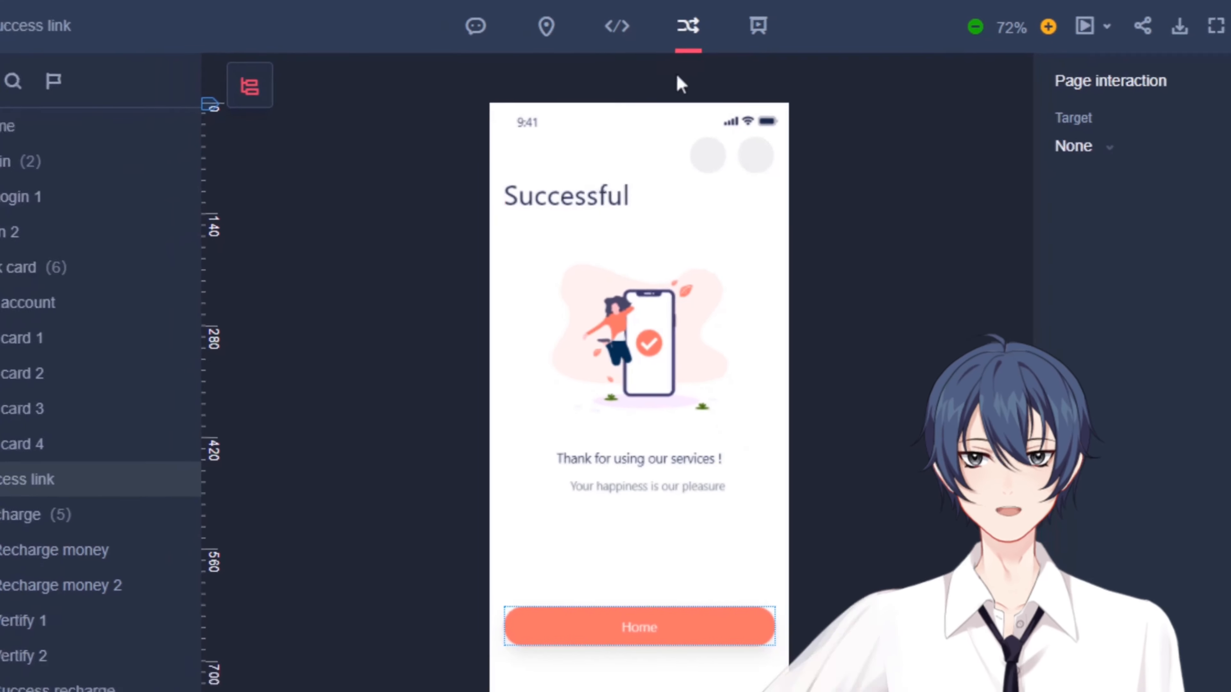
# Choose iPhone X as the preview device frame and keep Fit to screen enabled.
pyautogui.click(380, 667)
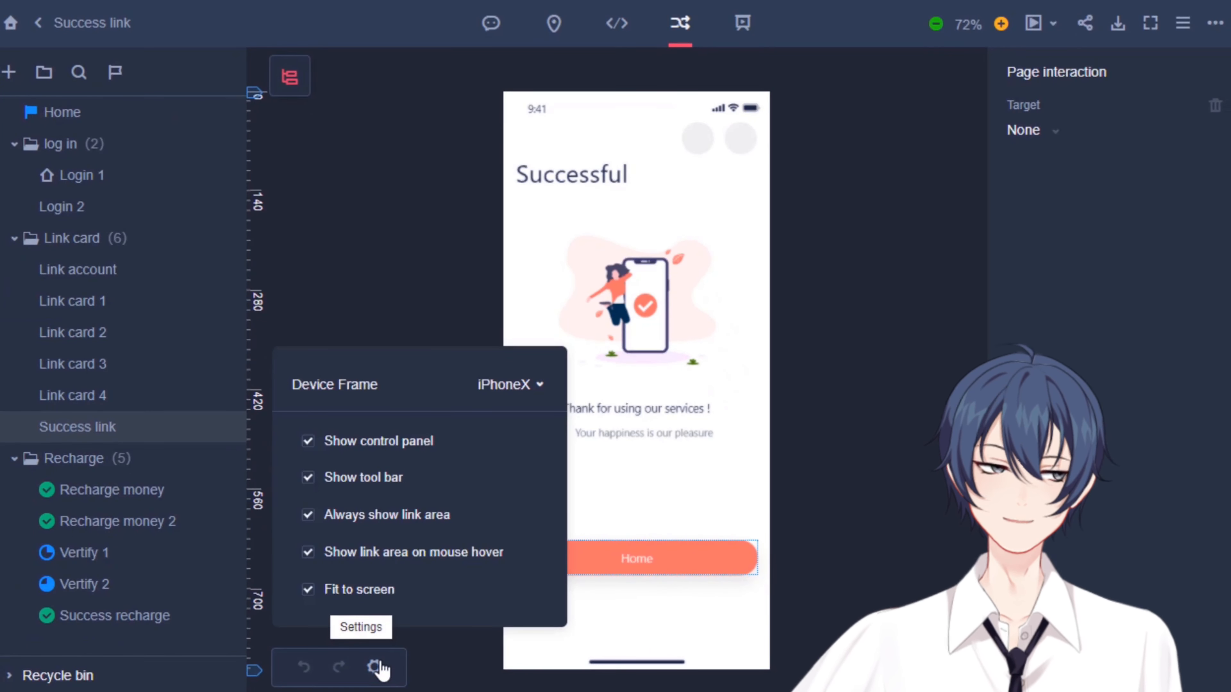
pyautogui.click(509, 385)
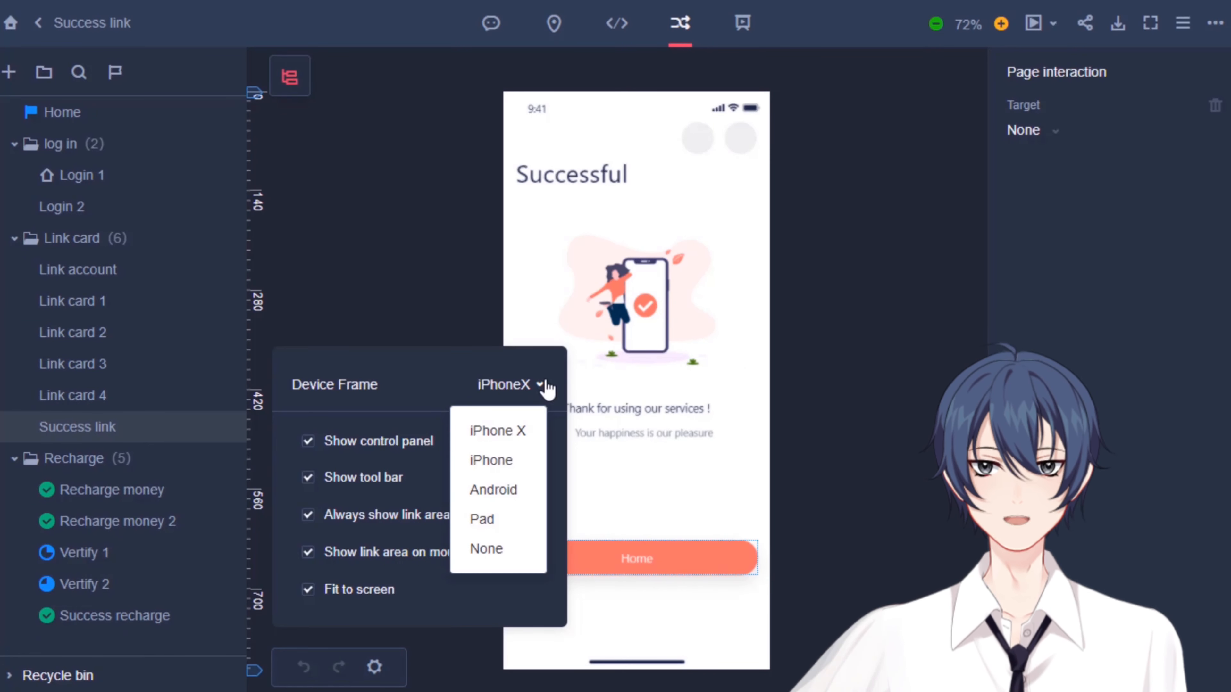
pyautogui.moveTo(490, 460)
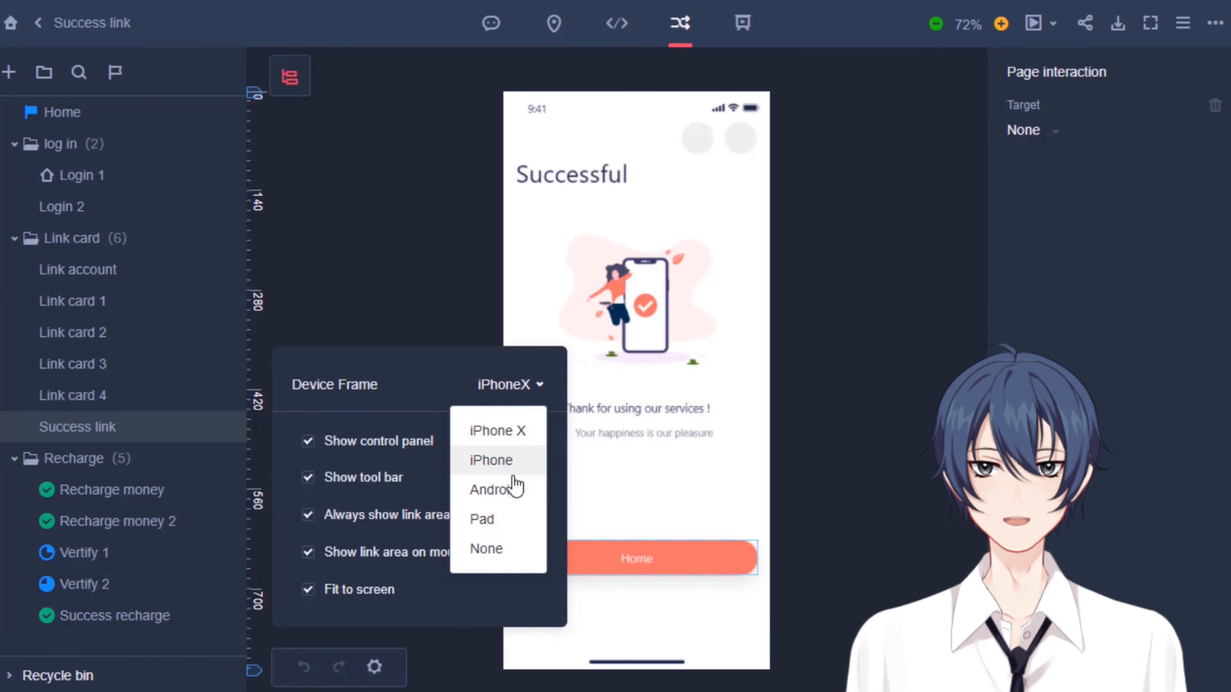
pyautogui.moveTo(486, 549)
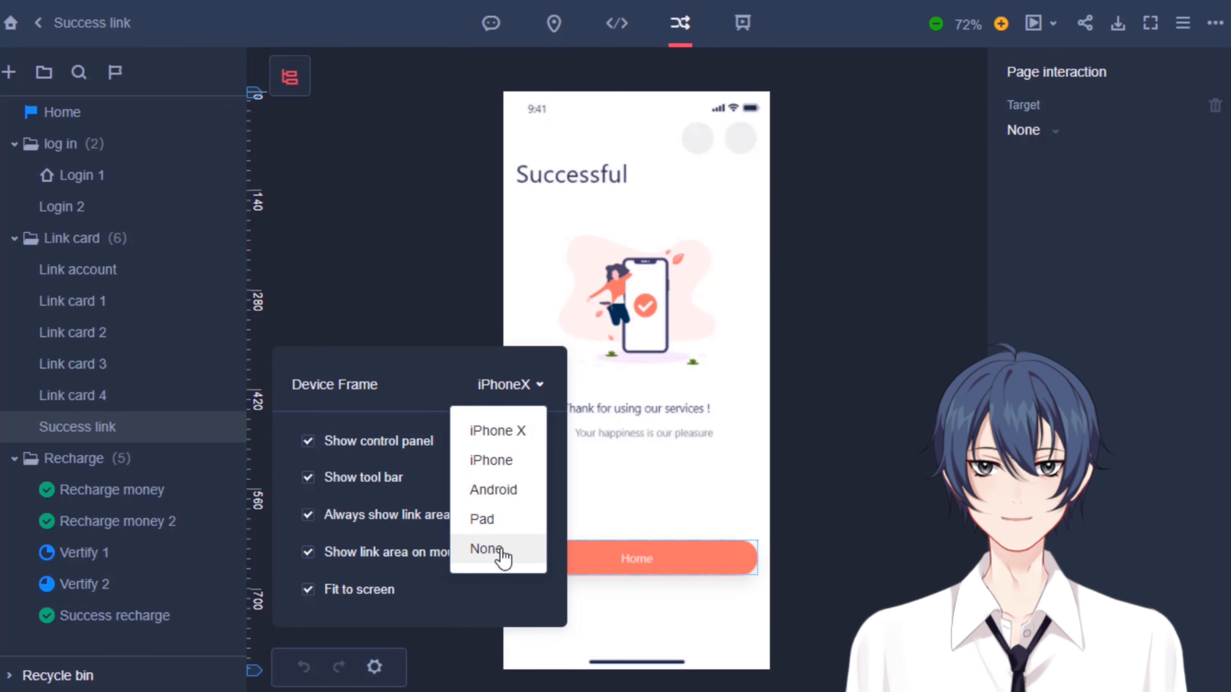
pyautogui.moveTo(511, 444)
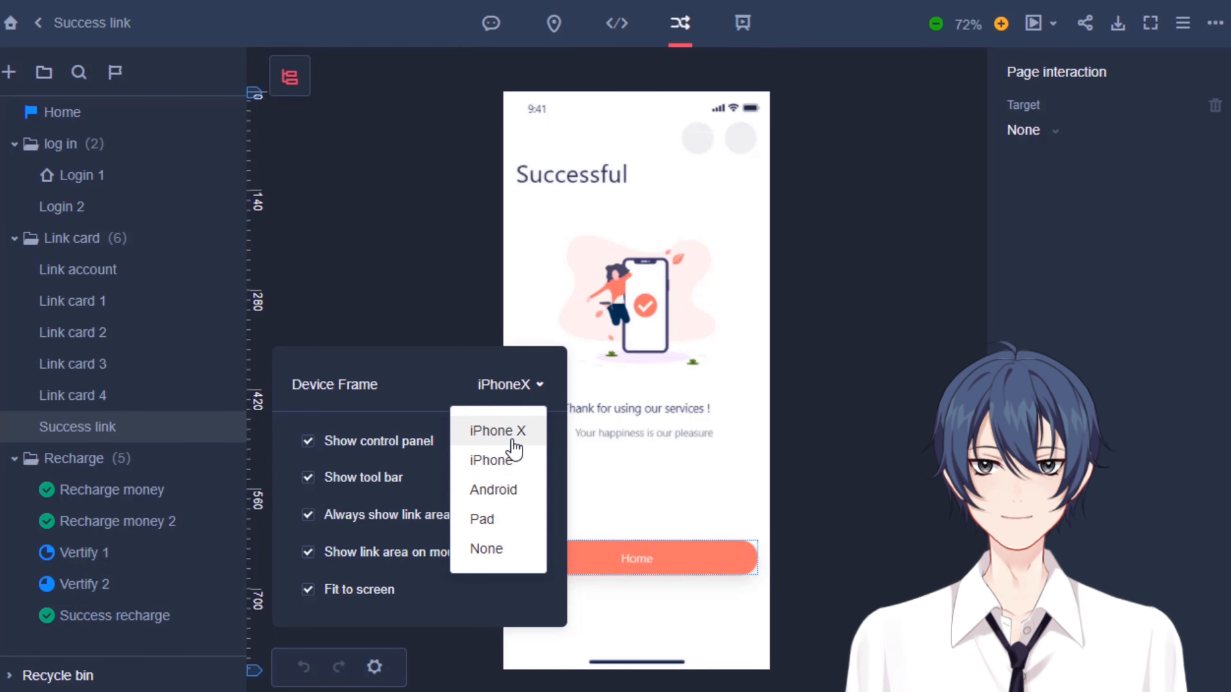
pyautogui.click(496, 430)
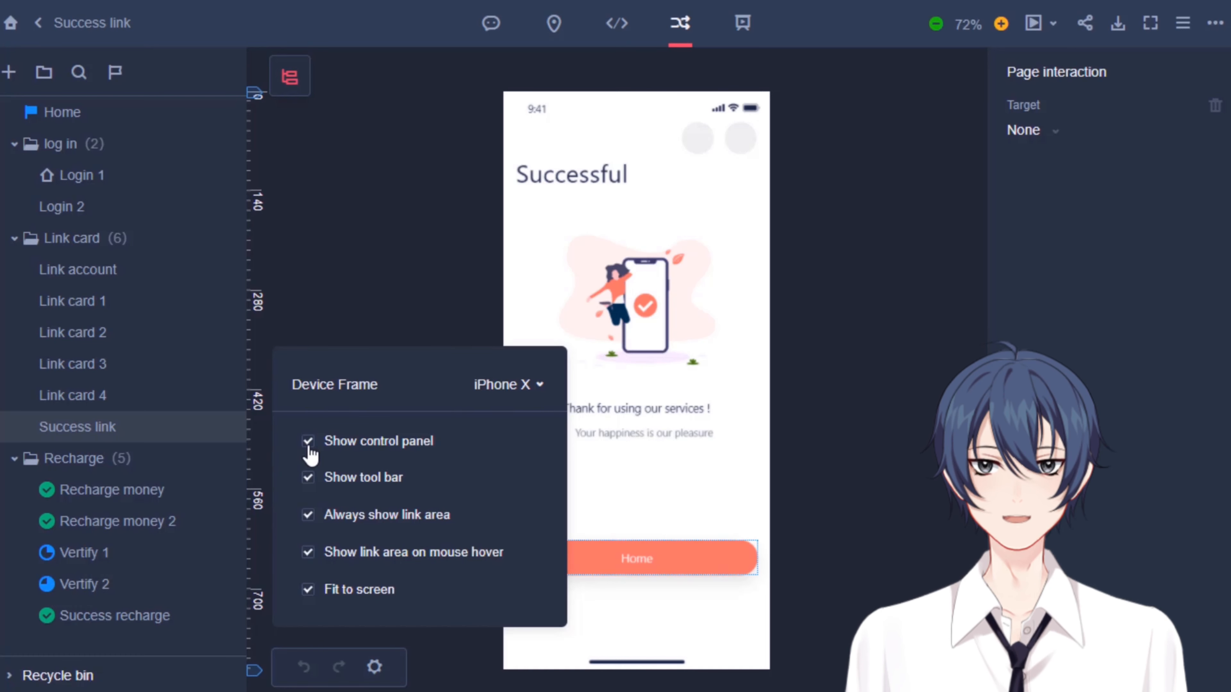
pyautogui.moveTo(316, 481)
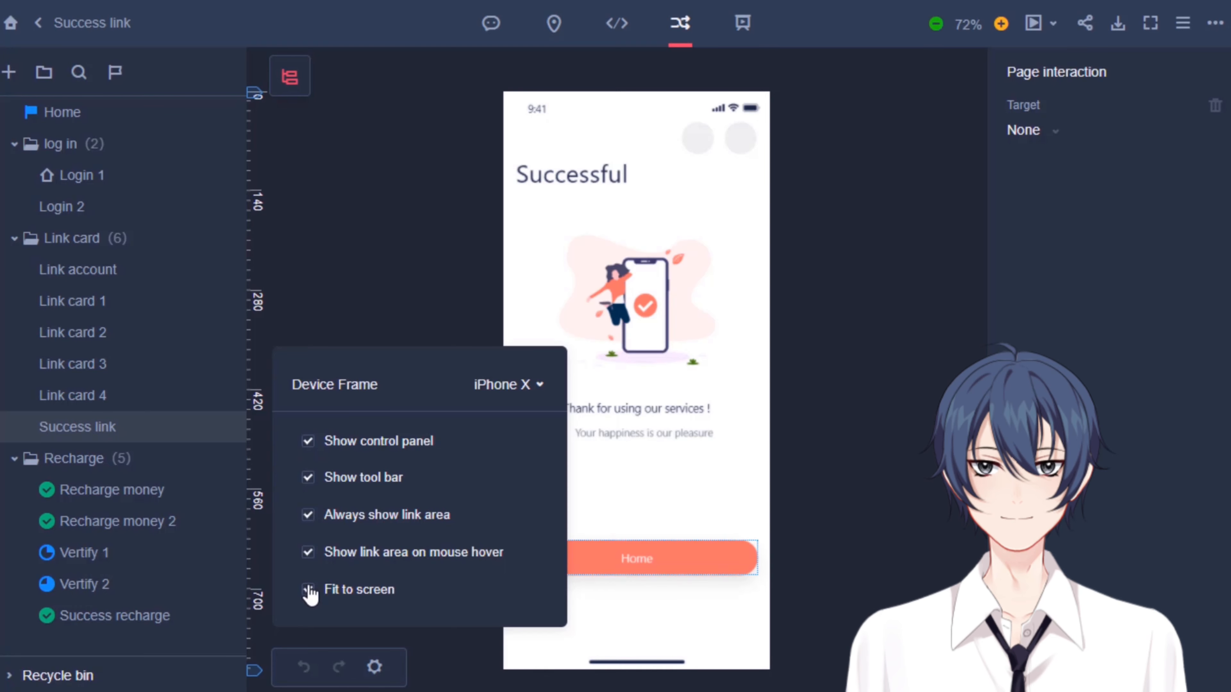
pyautogui.click(309, 590)
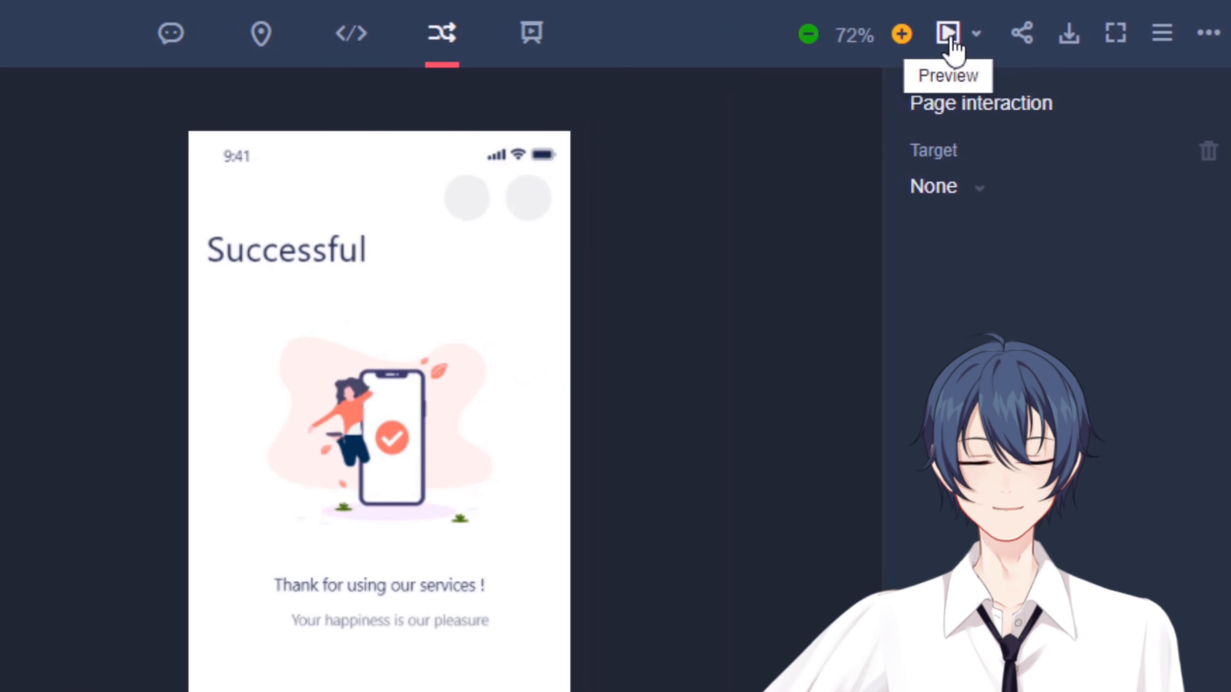
# Start the preview from the current Success link page in the iPhone X frame.
pyautogui.click(976, 33)
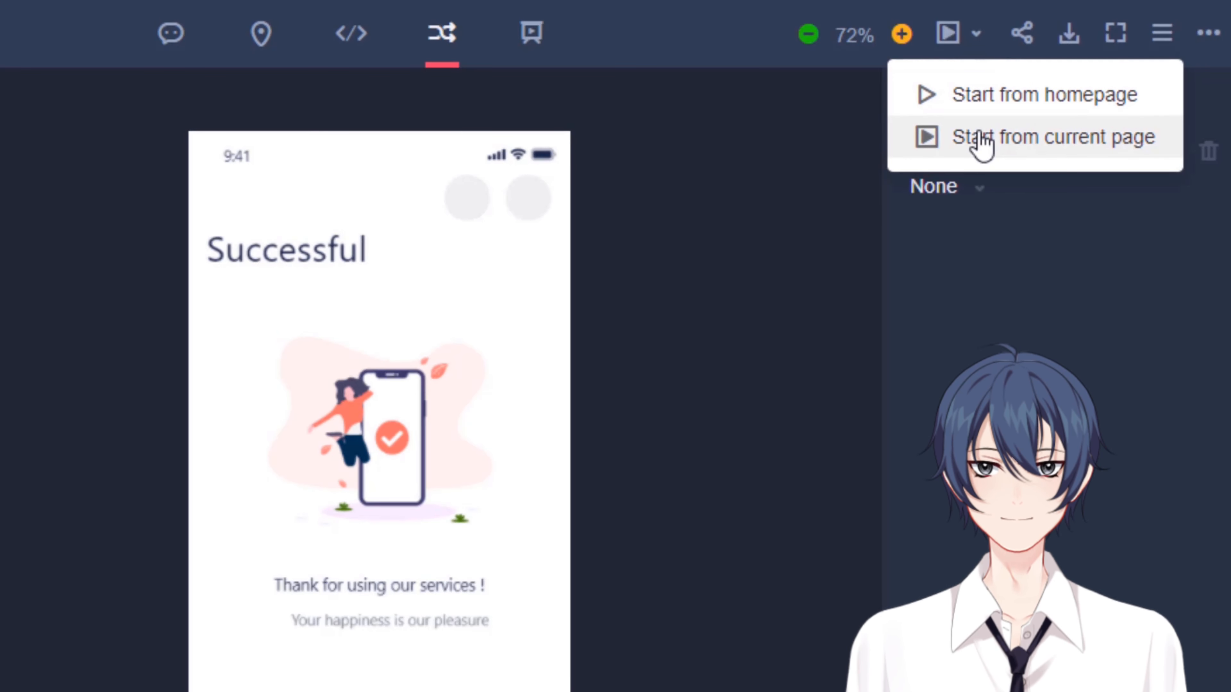
pyautogui.click(1053, 137)
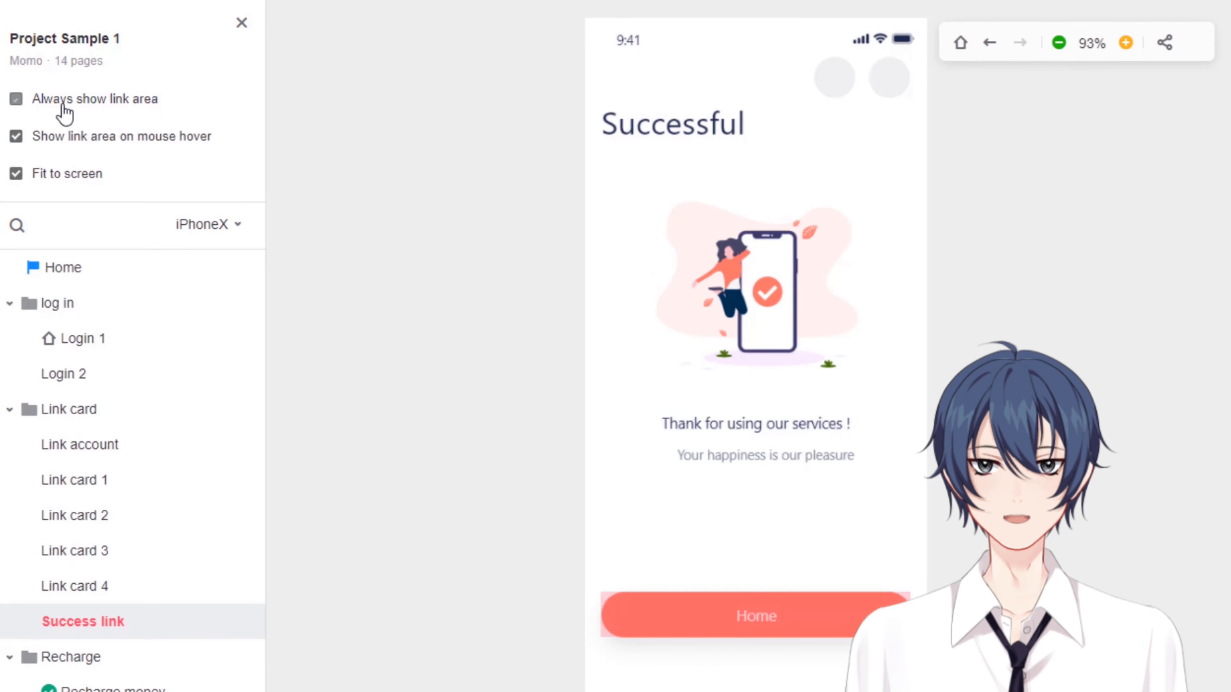
# Turn off Always show link area and hide the page list panel in the preview.
pyautogui.click(15, 98)
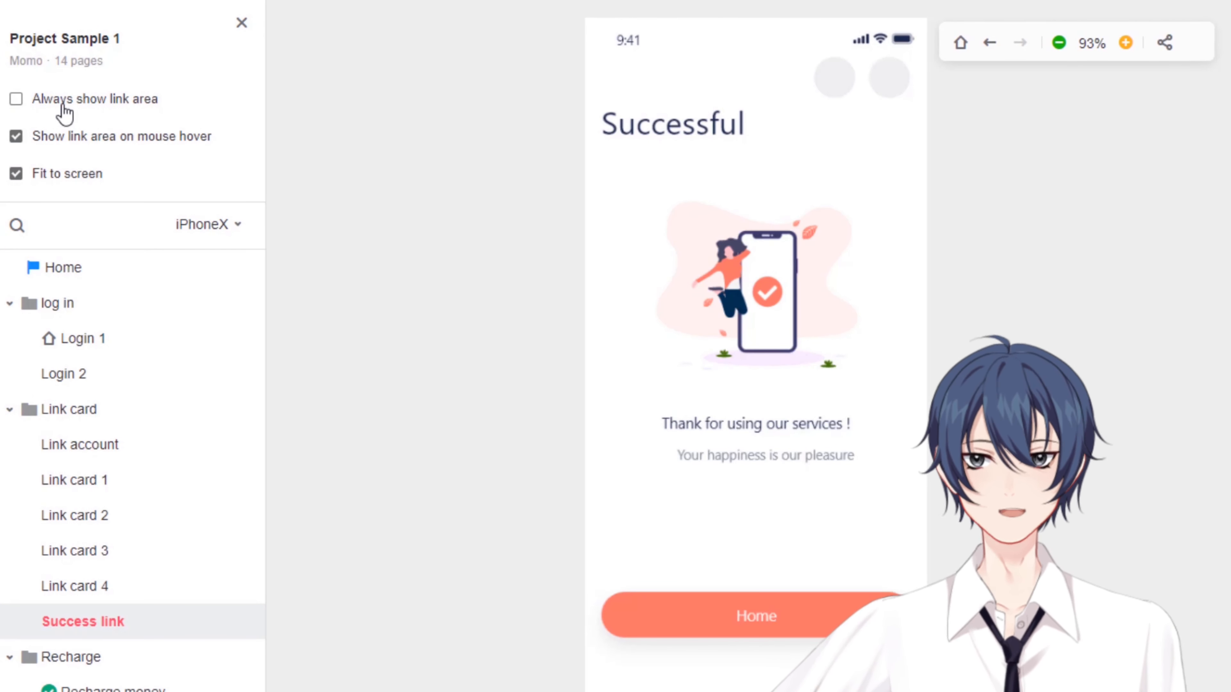
pyautogui.click(206, 225)
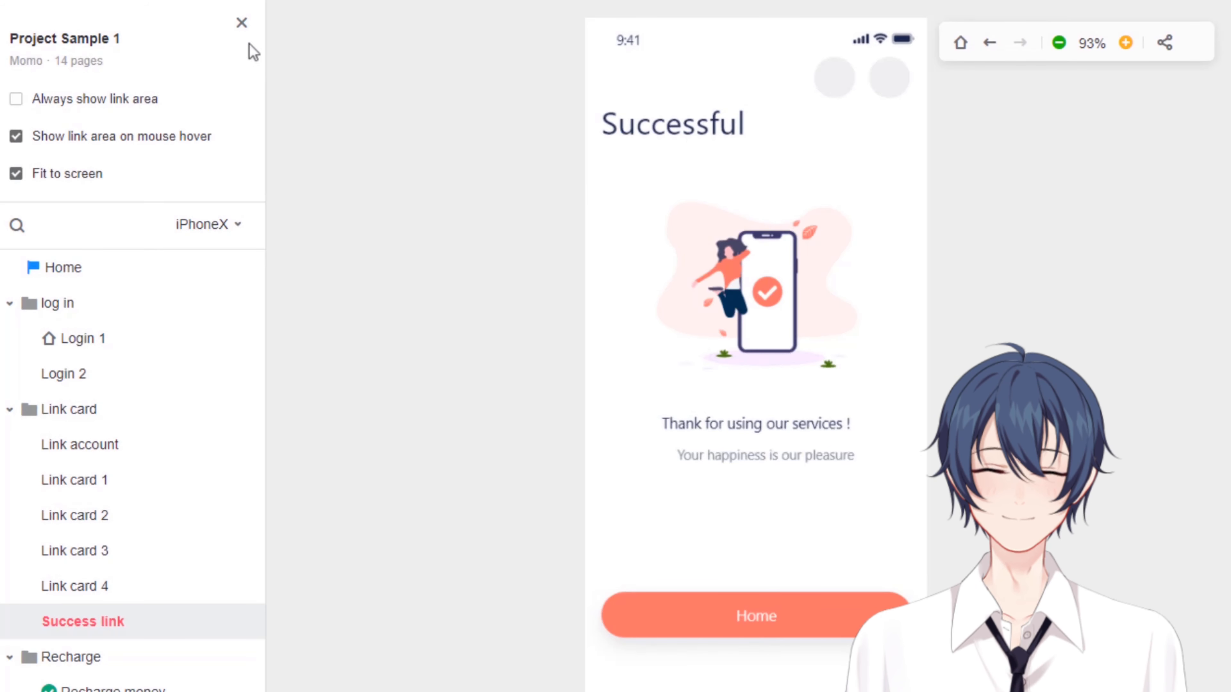
pyautogui.click(242, 22)
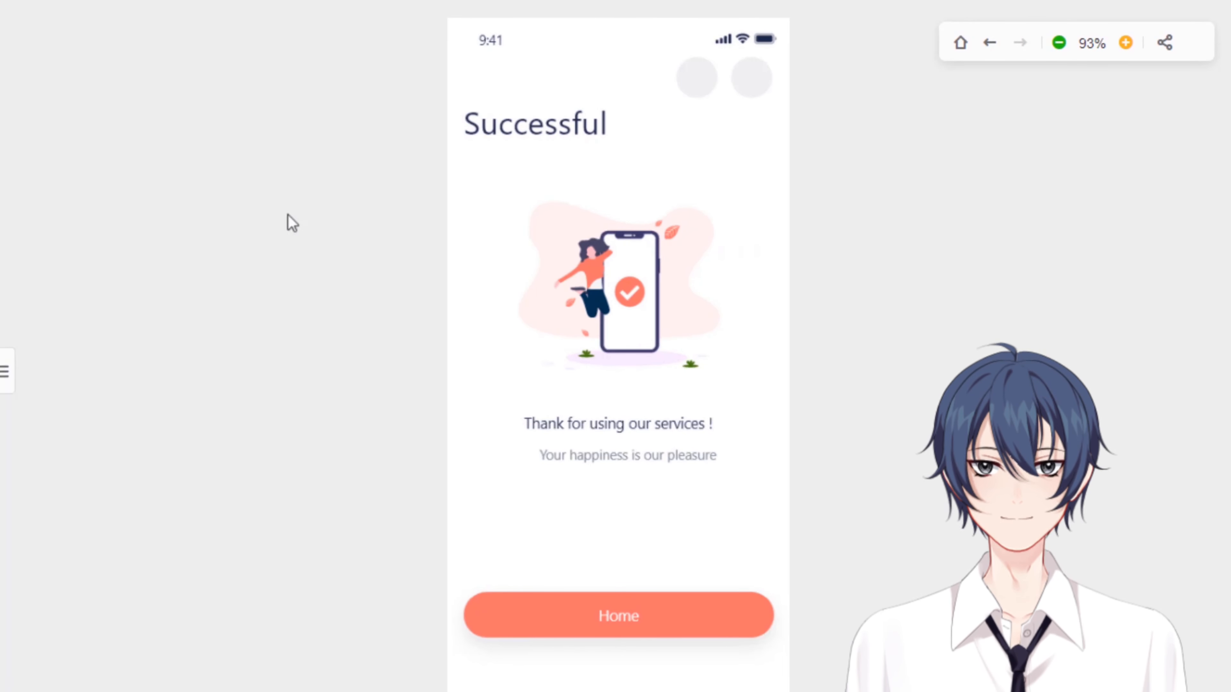
pyautogui.moveTo(307, 294)
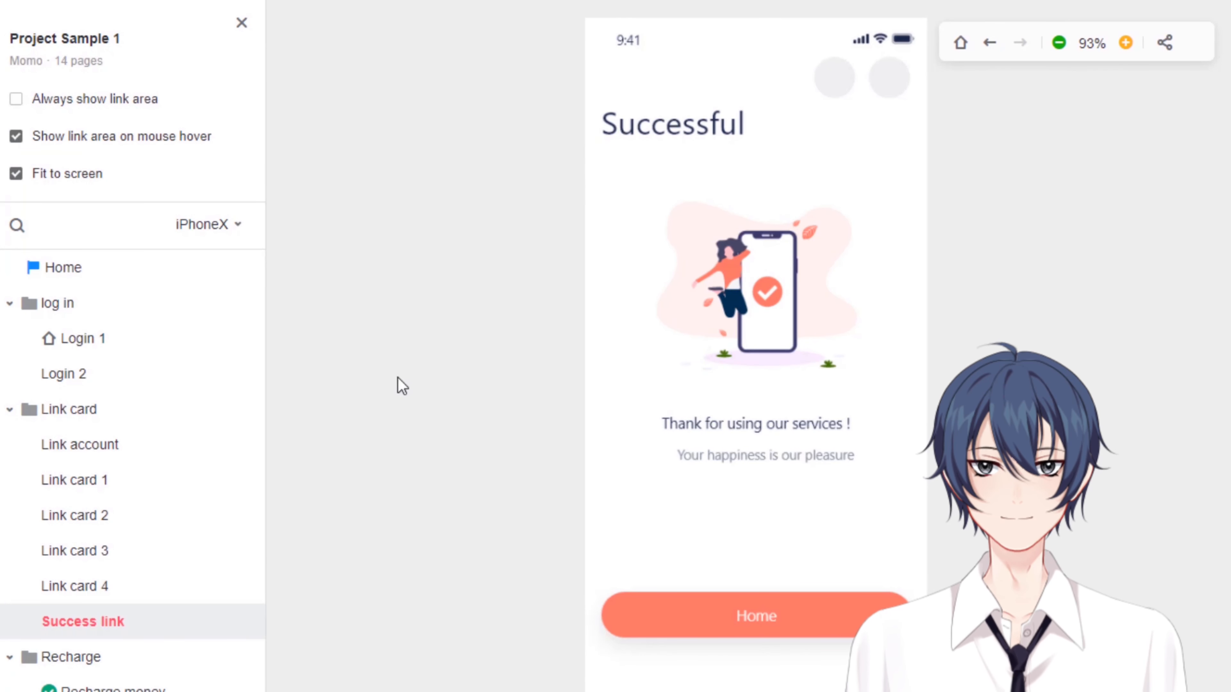
pyautogui.moveTo(960, 42)
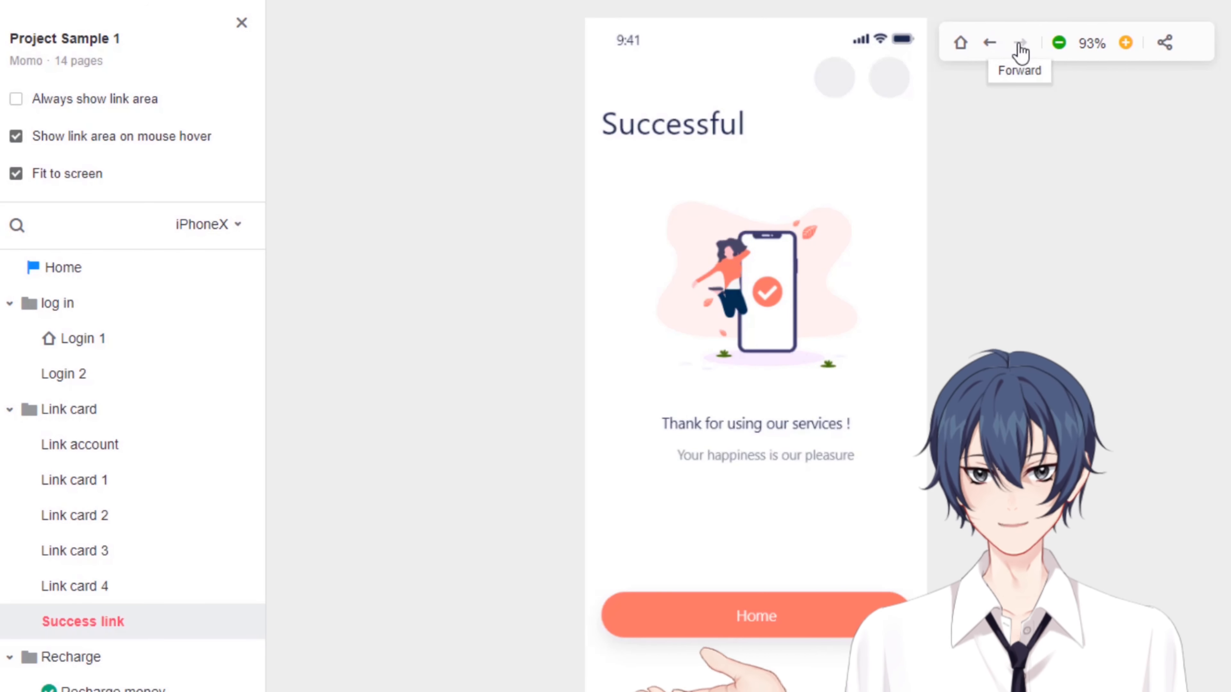
# Zoom the preview out and back in, then copy the shareable preview link.
pyautogui.click(1059, 43)
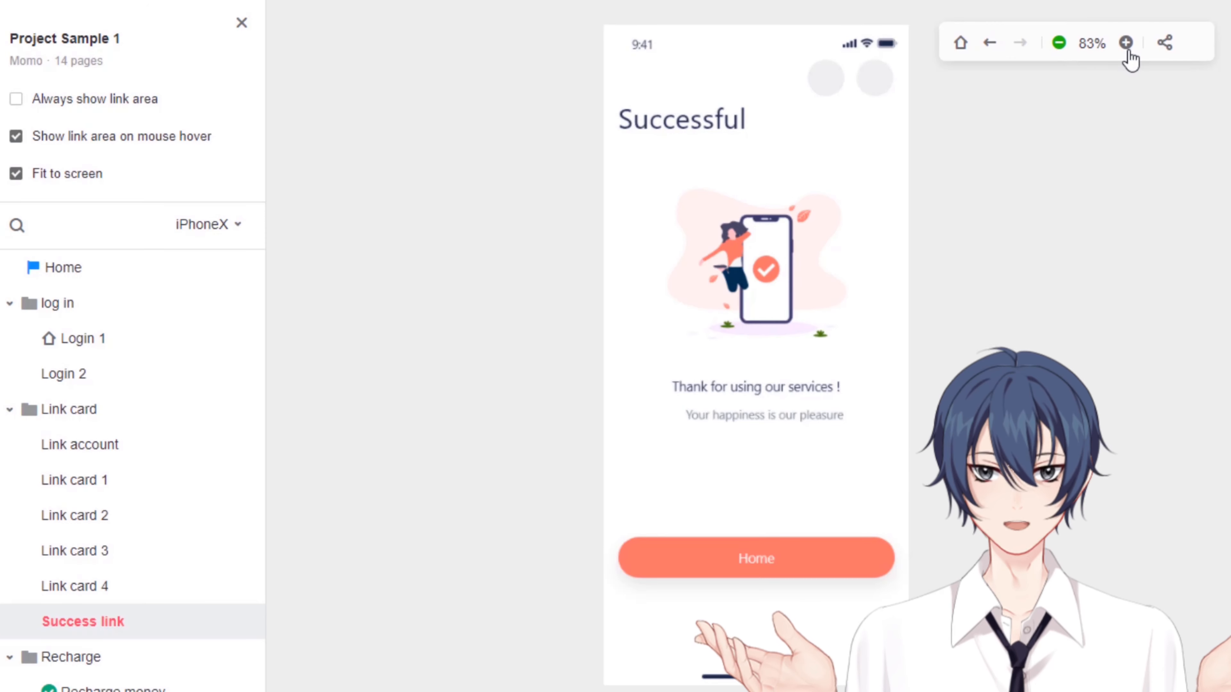
pyautogui.click(1126, 42)
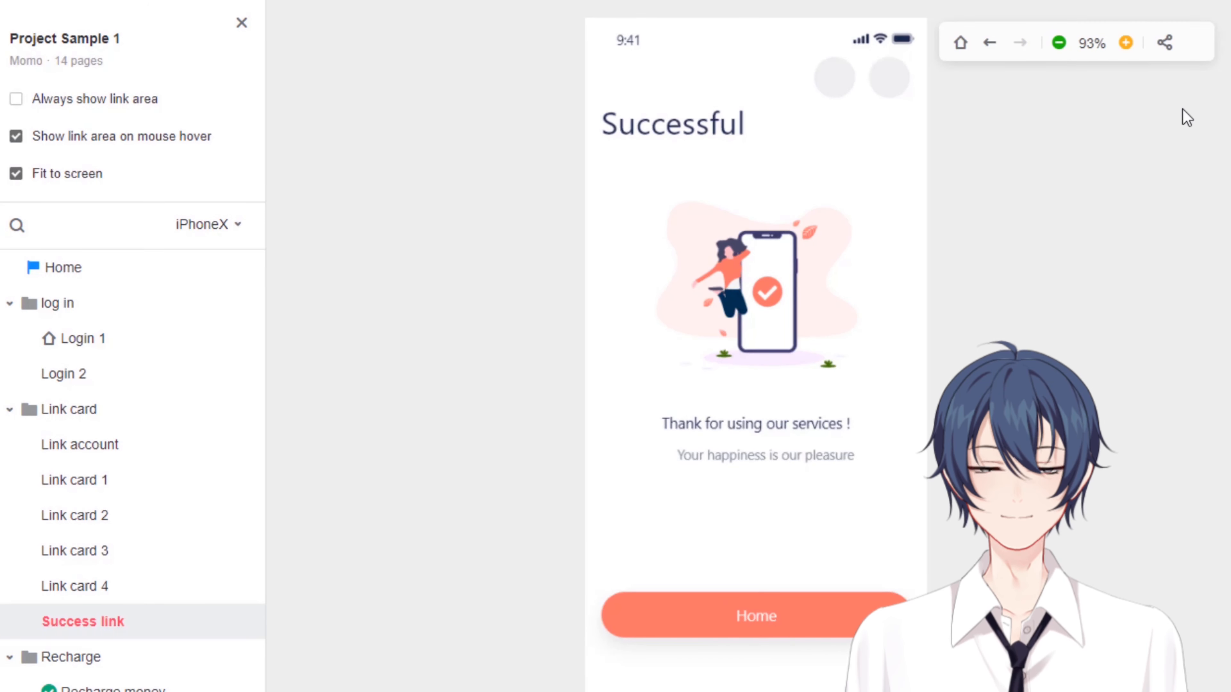
pyautogui.moveTo(1165, 42)
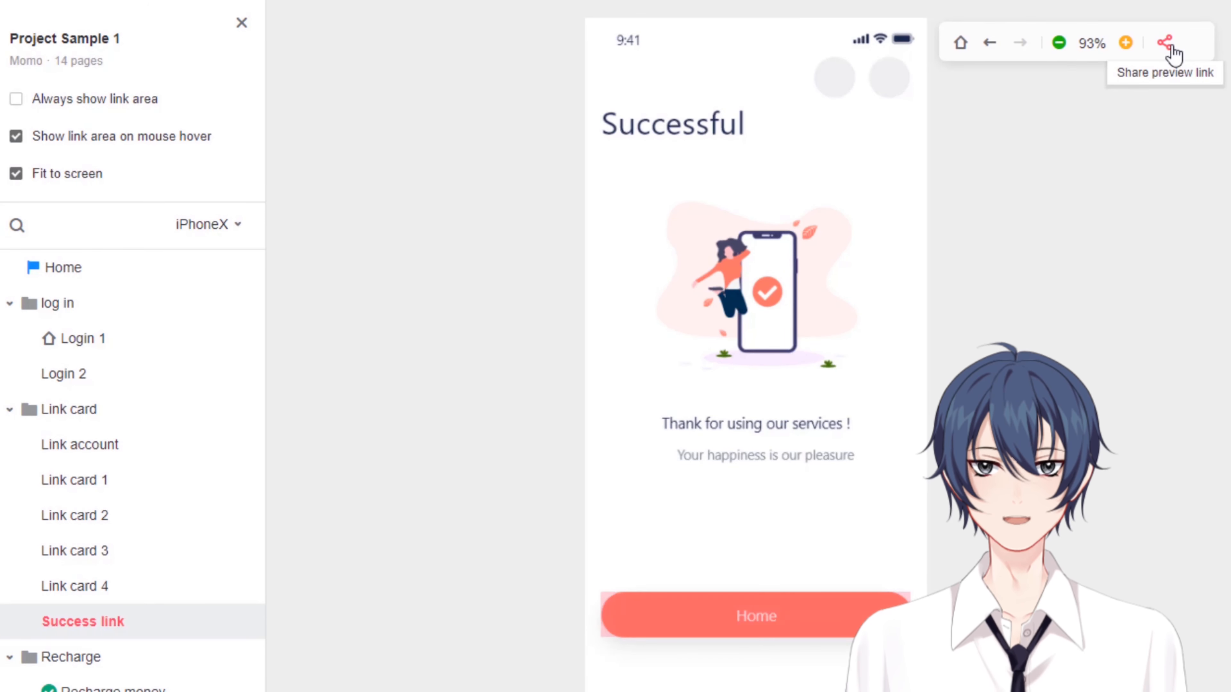
pyautogui.click(1165, 43)
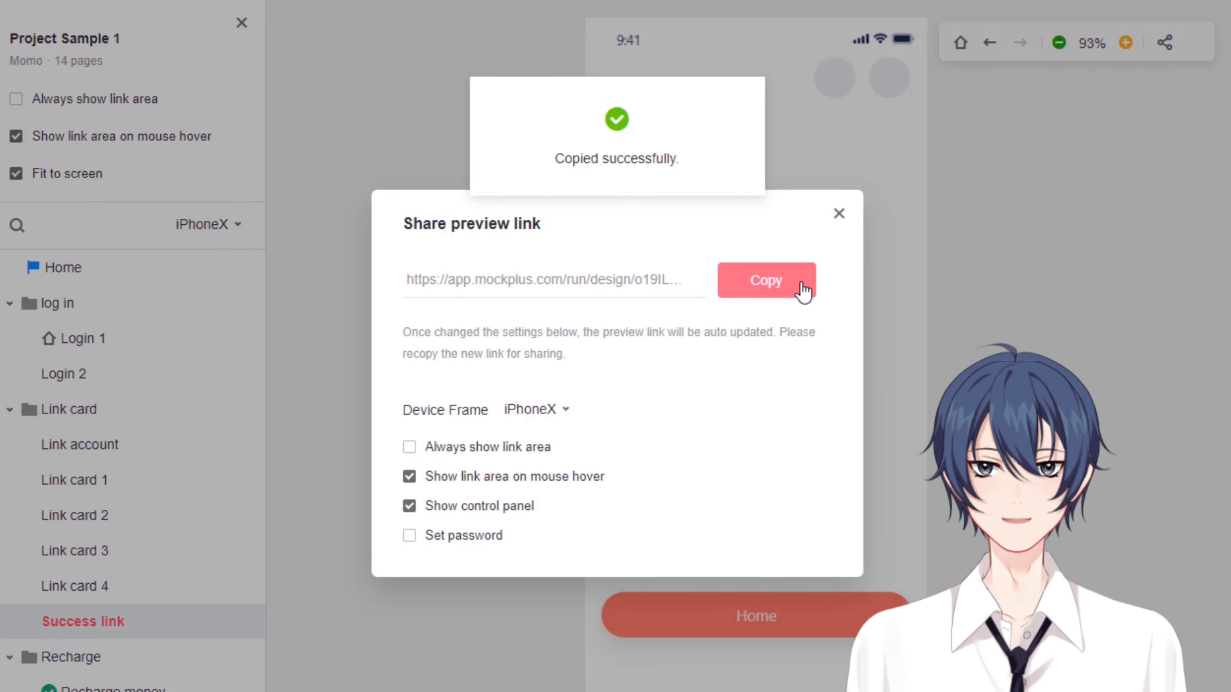
pyautogui.click(839, 213)
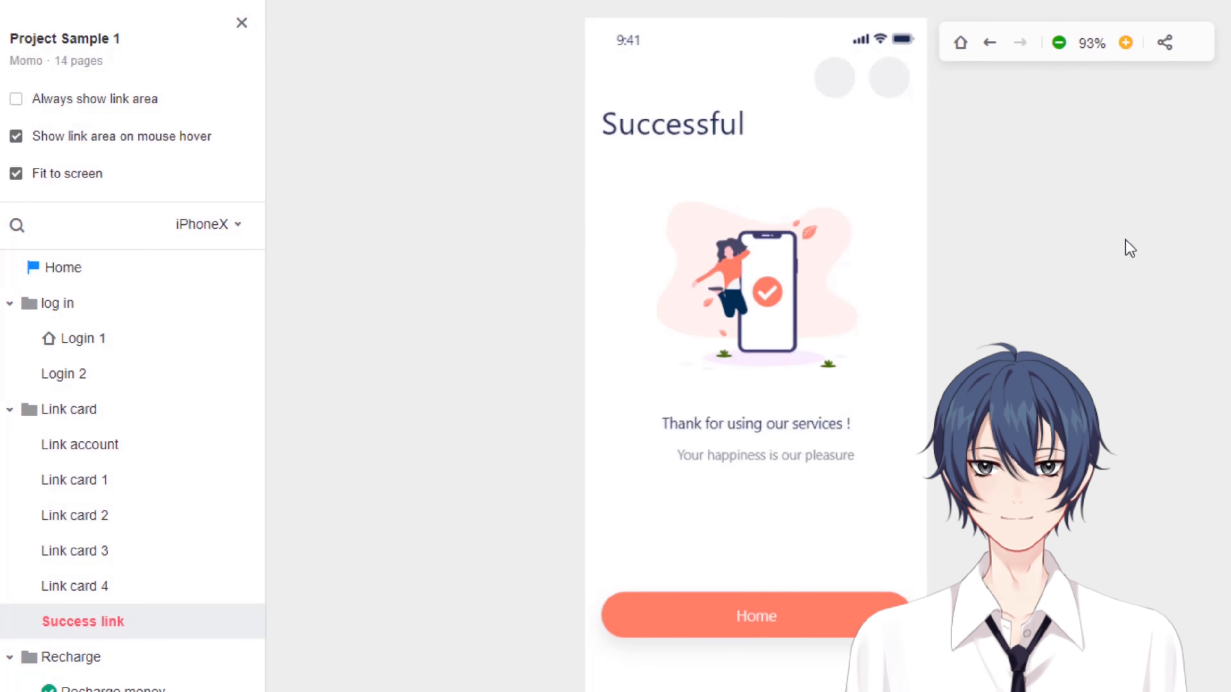